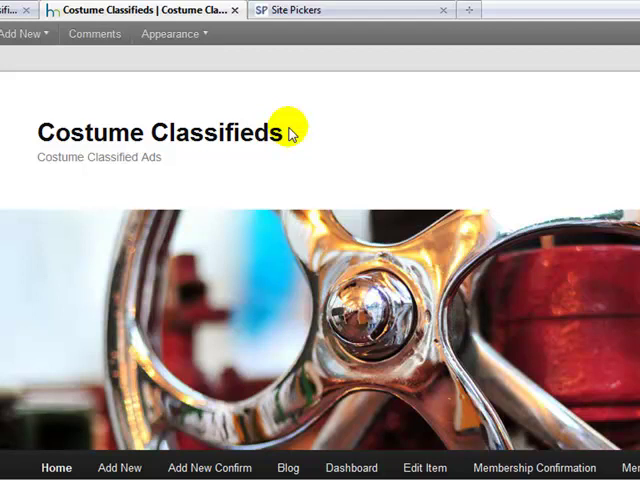
pyautogui.moveTo(312, 100)
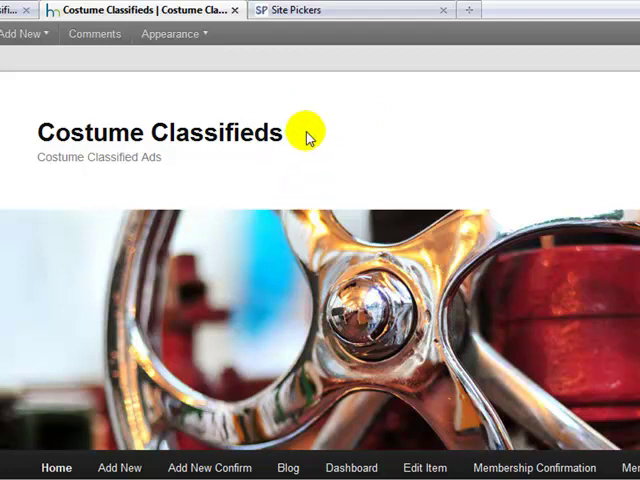
pyautogui.moveTo(258, 92)
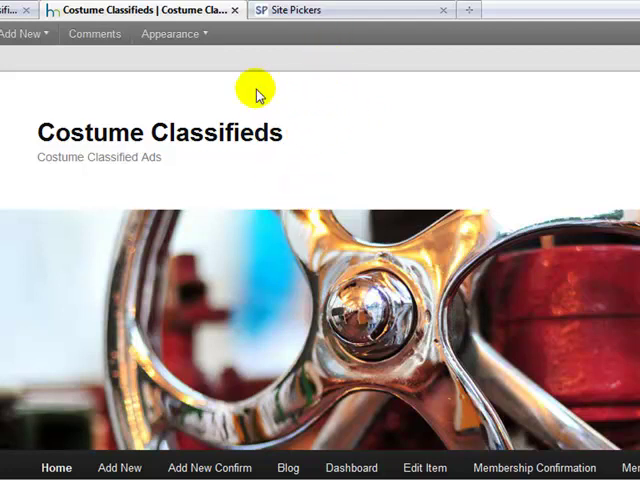
# View the Site Pickers example classifieds site and browse its featured listings and categories.
pyautogui.click(290, 8)
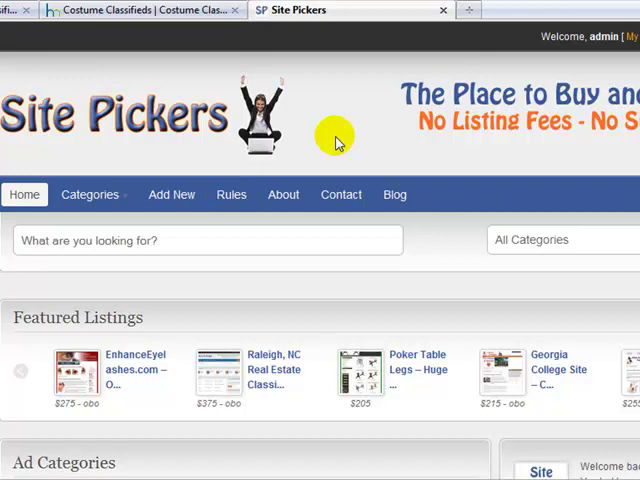
pyautogui.moveTo(284, 194)
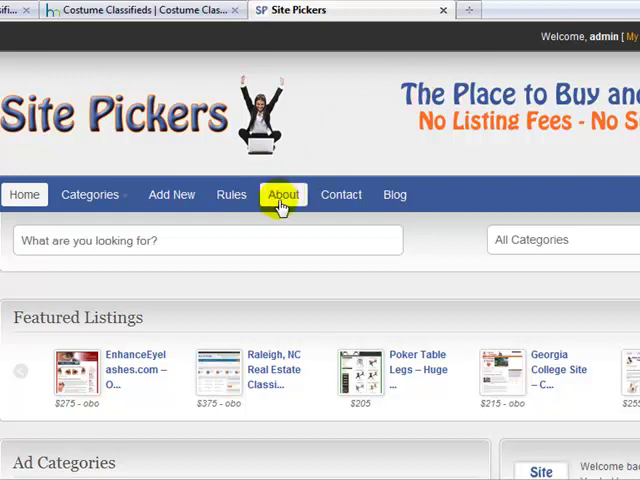
pyautogui.moveTo(350, 216)
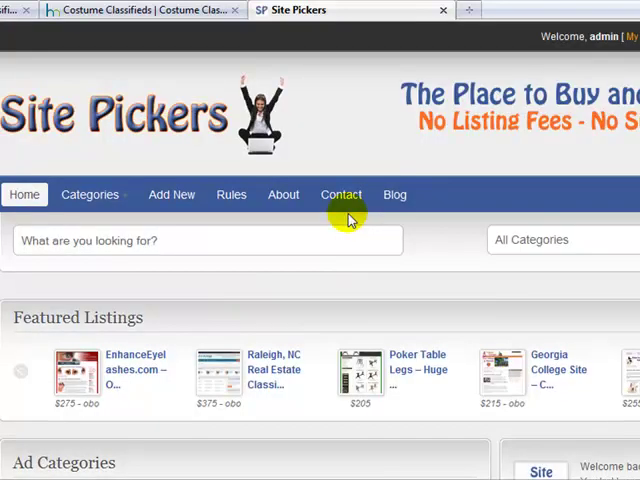
pyautogui.moveTo(404, 220)
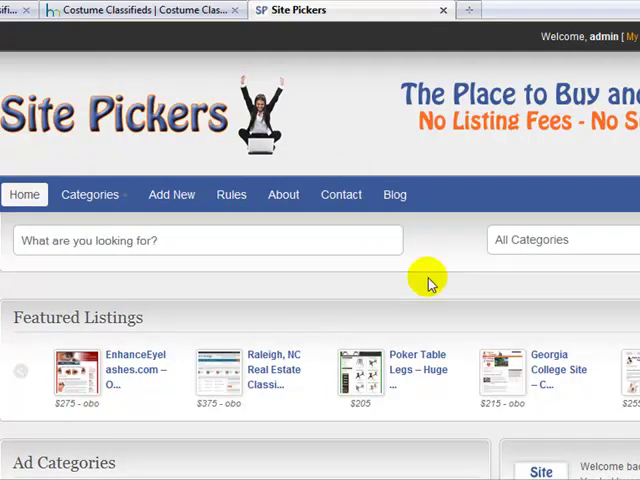
pyautogui.scroll(-3)
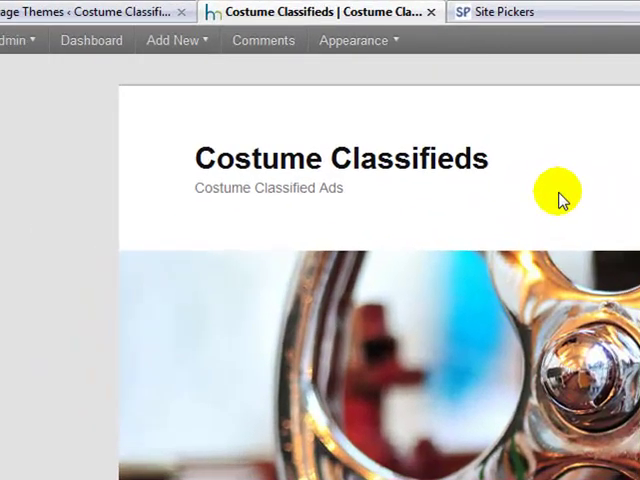
pyautogui.moveTo(56, 12)
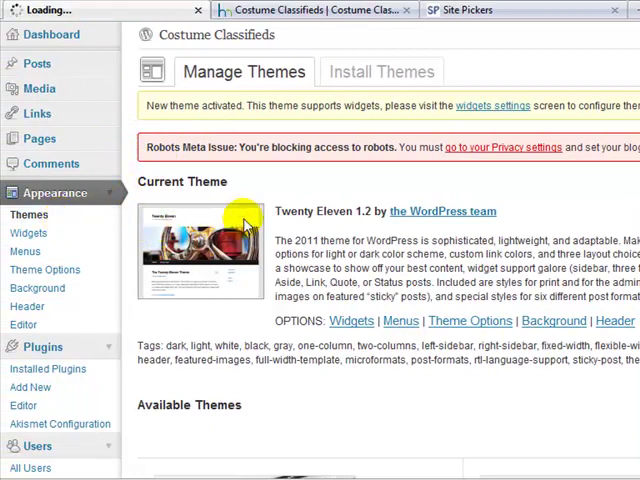
# Activate ClassiPress 3.1.4 as the Costume Classifieds theme, replacing Twenty Eleven.
pyautogui.scroll(-3)
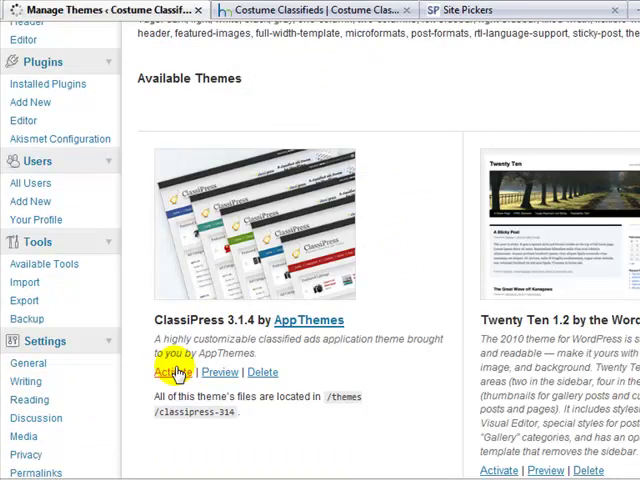
pyautogui.click(172, 372)
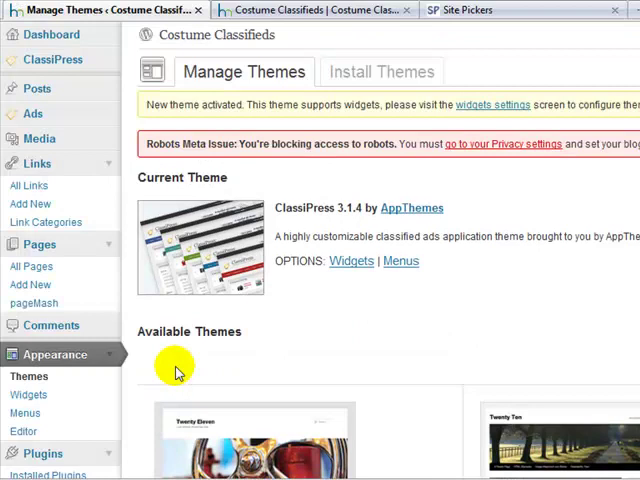
pyautogui.moveTo(164, 120)
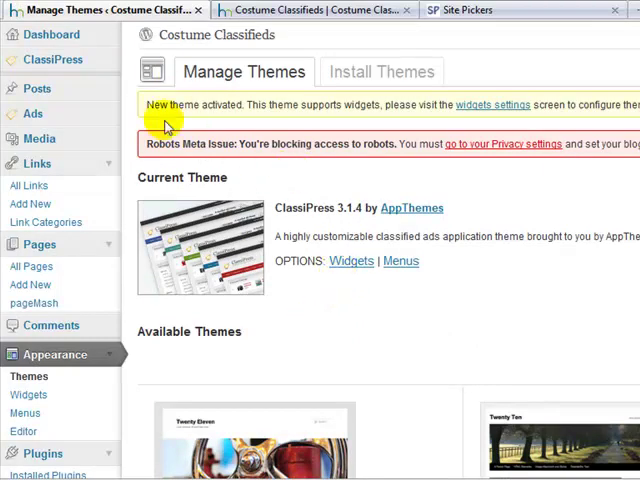
pyautogui.moveTo(316, 36)
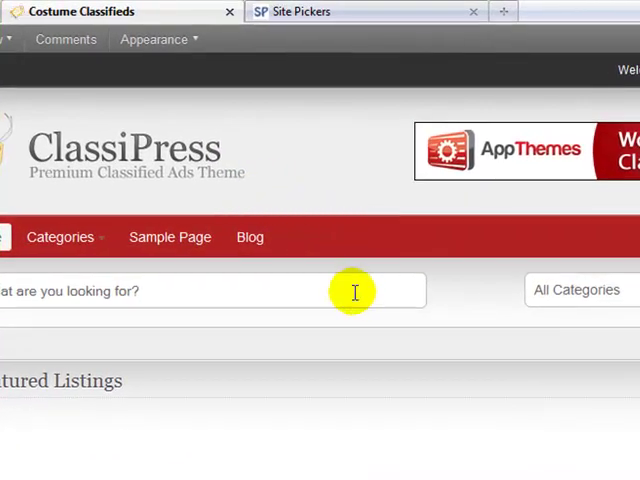
pyautogui.moveTo(338, 284)
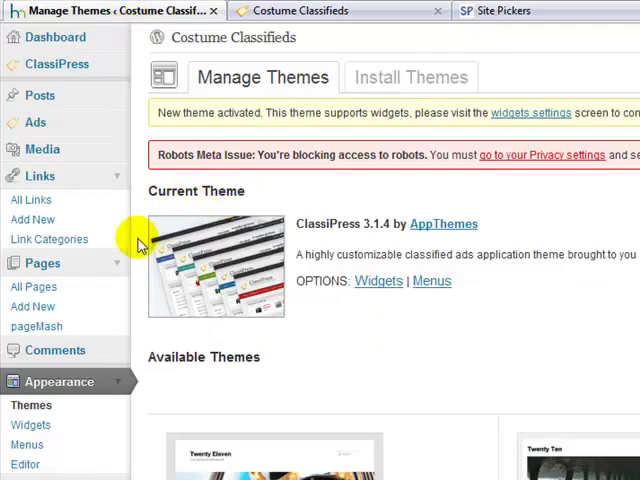
pyautogui.moveTo(160, 362)
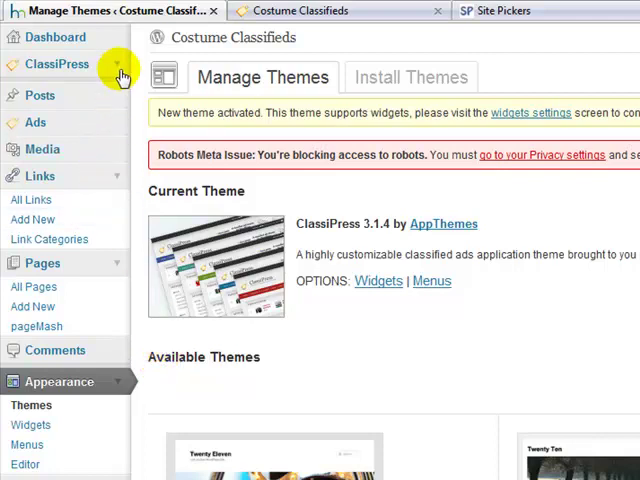
# Show the ClassiPress Dashboard with live ads, pending ads, users and revenue stats.
pyautogui.click(56, 64)
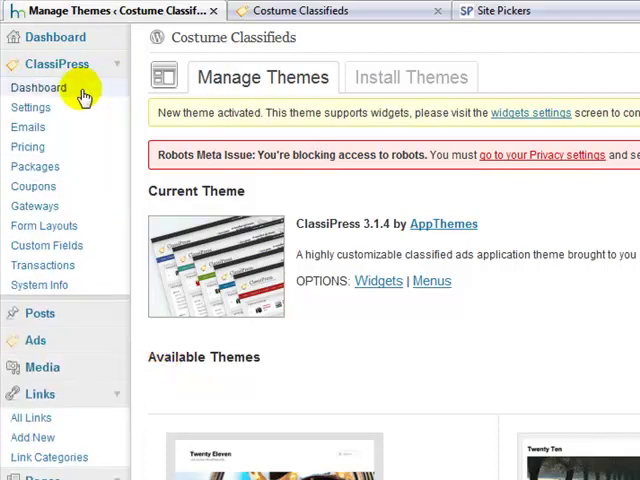
pyautogui.click(36, 88)
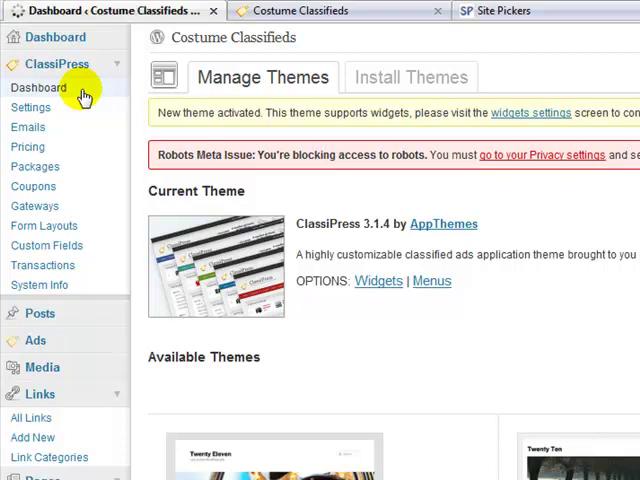
pyautogui.click(38, 88)
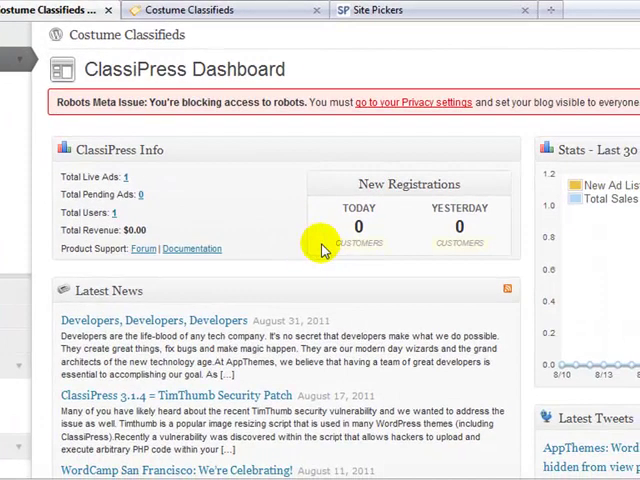
pyautogui.moveTo(384, 272)
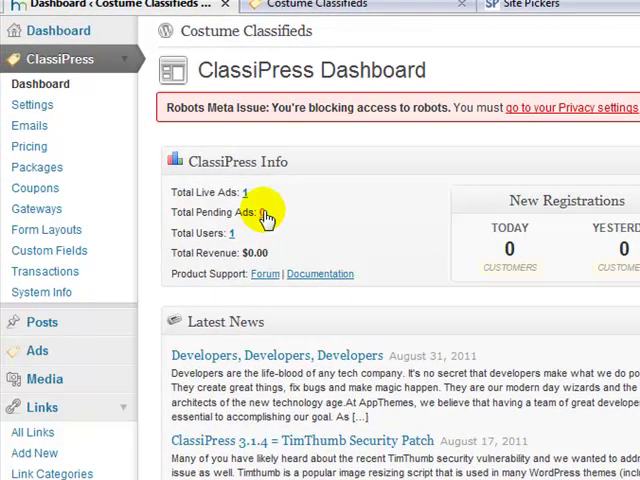
pyautogui.moveTo(236, 236)
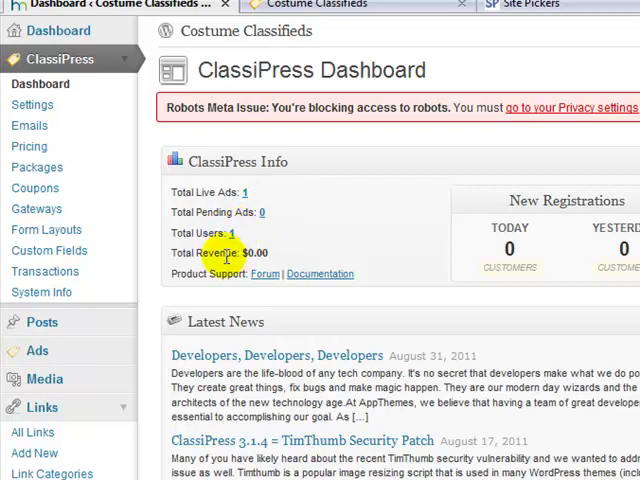
pyautogui.doubleClick(222, 252)
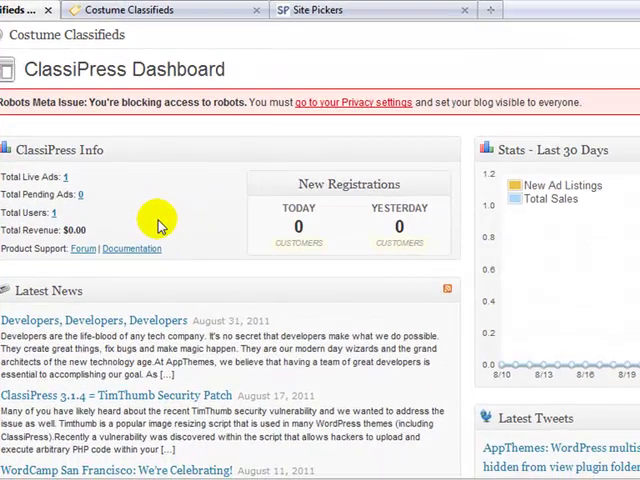
pyautogui.moveTo(628, 192)
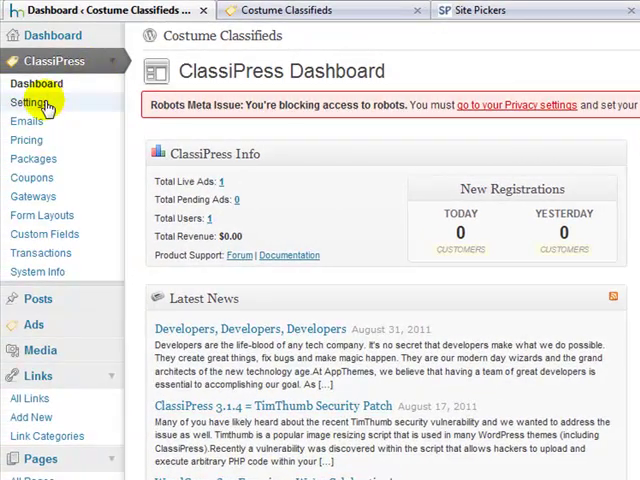
# Keep Home Page Layout at Directory Style in the ClassiPress General settings.
pyautogui.click(30, 102)
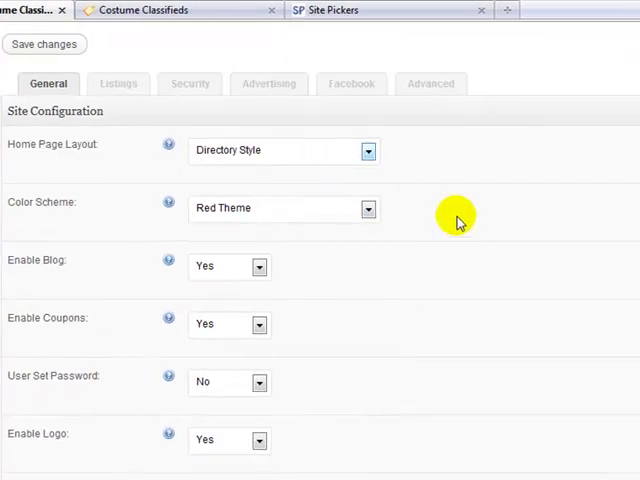
pyautogui.click(284, 150)
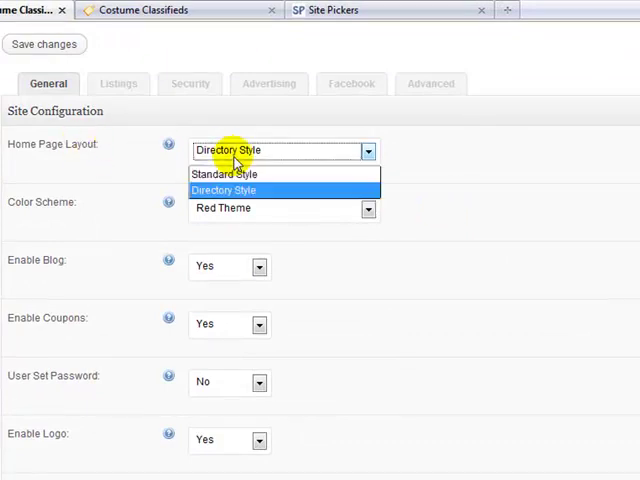
pyautogui.moveTo(234, 174)
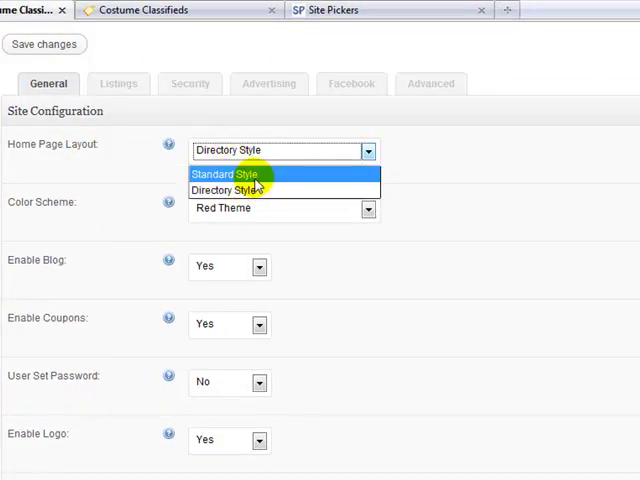
pyautogui.click(228, 190)
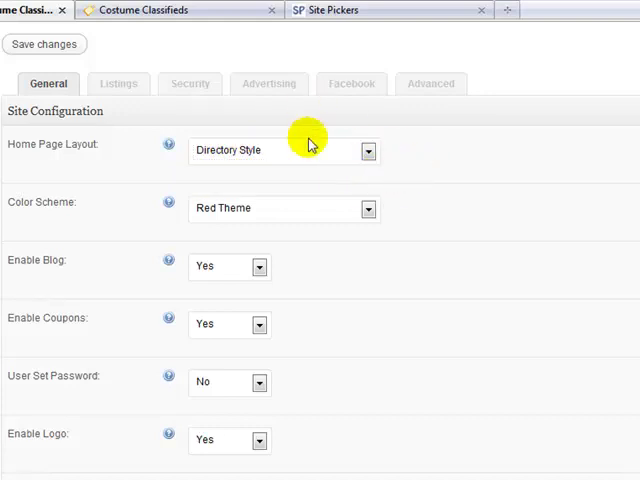
pyautogui.moveTo(388, 178)
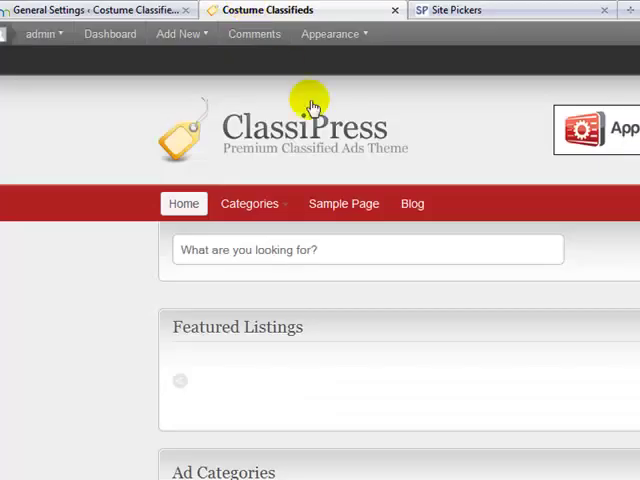
# Review the colour scheme choices, then check the aqua-styled Costume Classifieds front end.
pyautogui.click(178, 32)
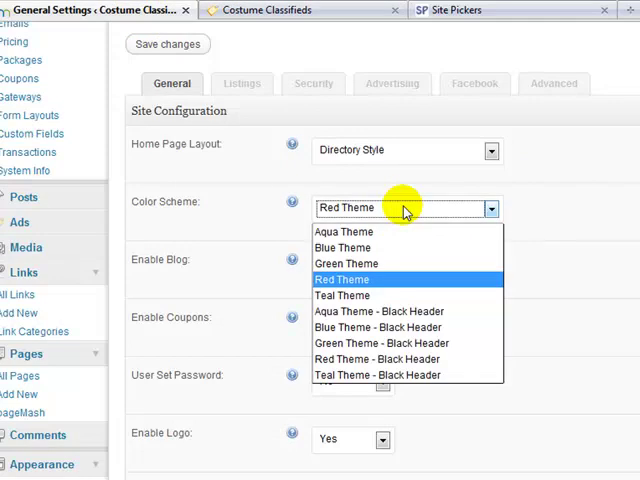
pyautogui.click(342, 232)
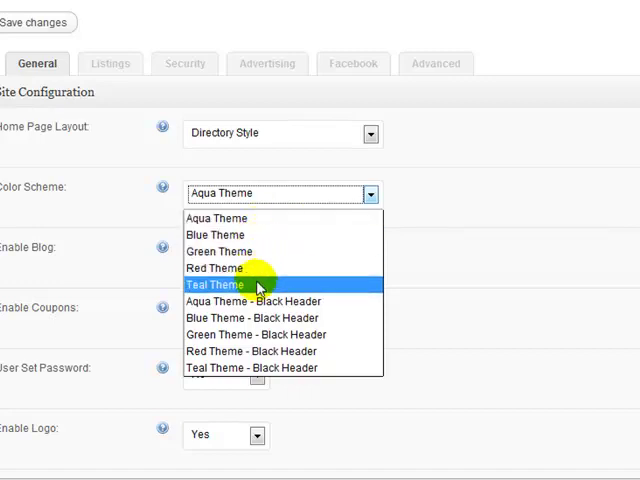
pyautogui.moveTo(270, 300)
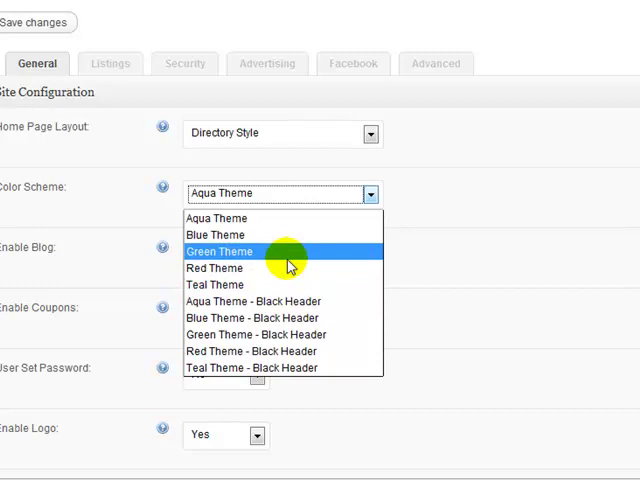
pyautogui.moveTo(270, 268)
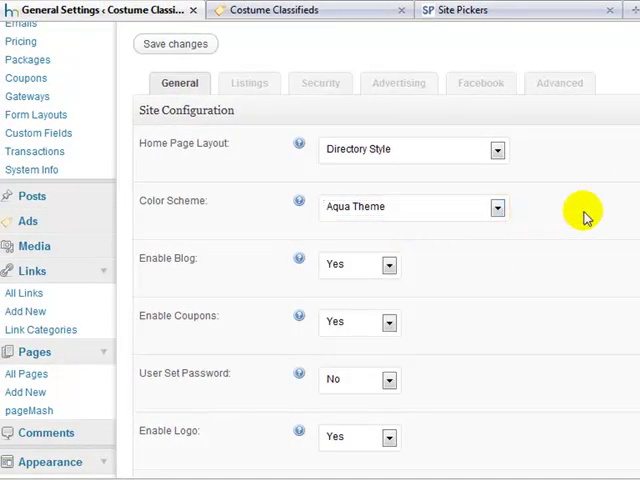
pyautogui.click(176, 44)
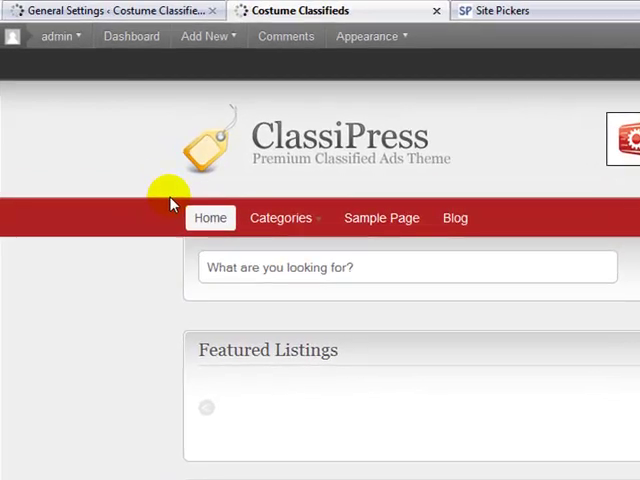
pyautogui.moveTo(280, 176)
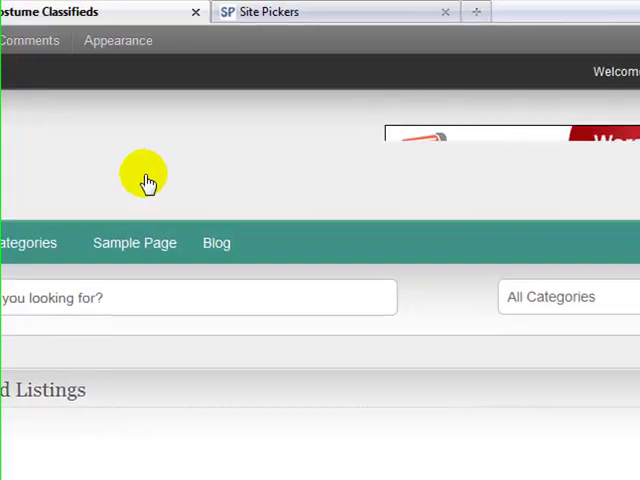
pyautogui.scroll(-3)
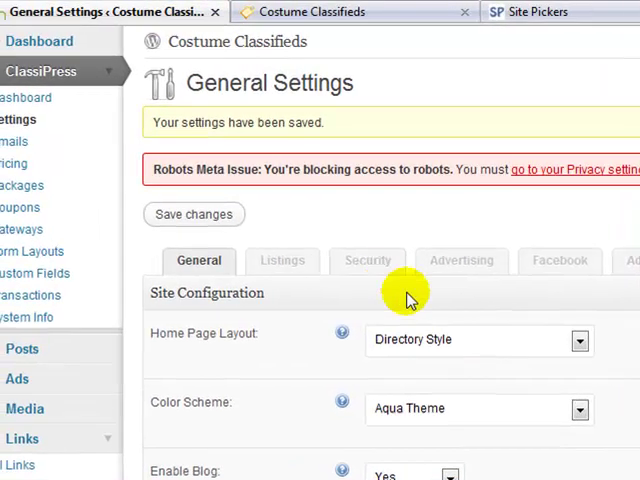
# Set the Color Scheme to Blue Theme for a blue navigation bar.
pyautogui.scroll(-3)
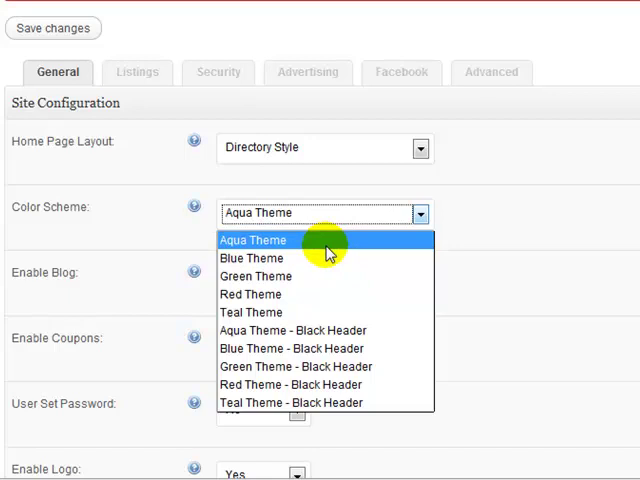
pyautogui.moveTo(336, 258)
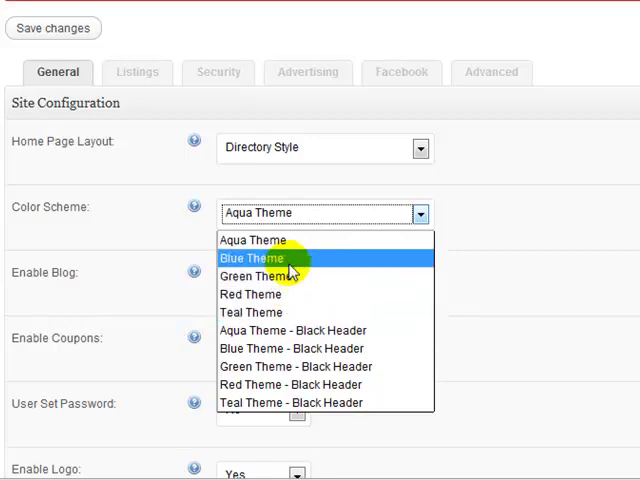
pyautogui.moveTo(296, 276)
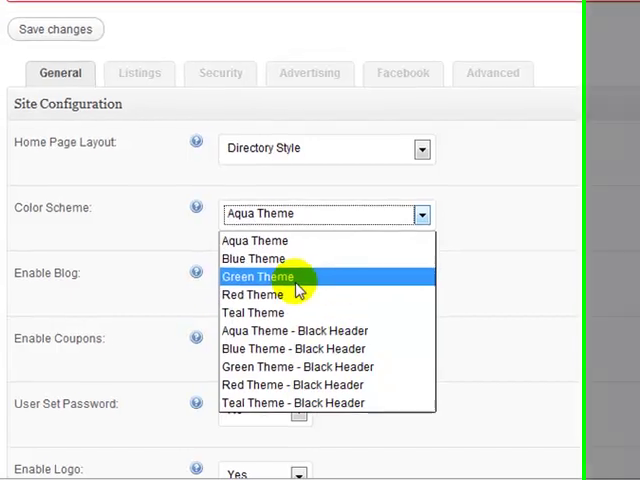
pyautogui.click(252, 258)
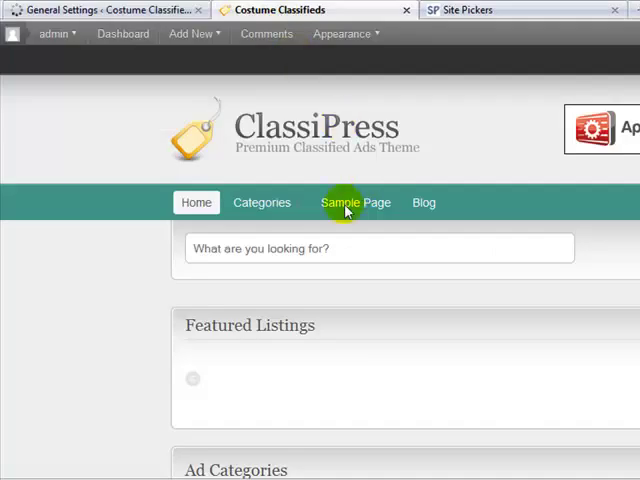
pyautogui.moveTo(128, 270)
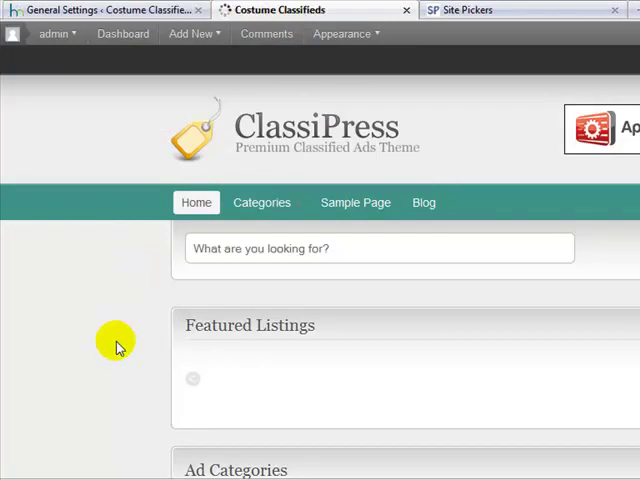
pyautogui.moveTo(112, 330)
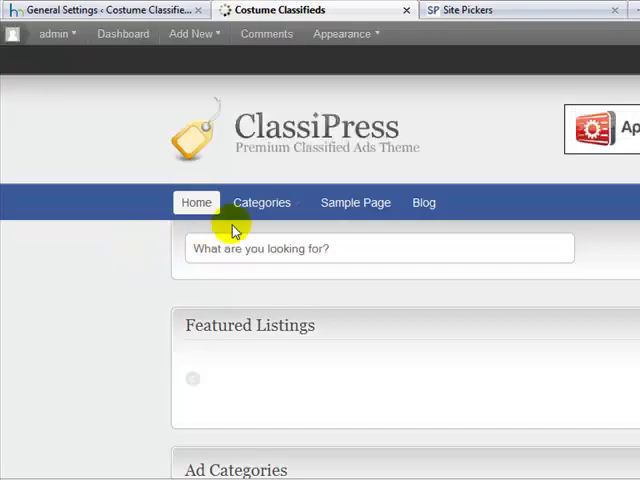
pyautogui.moveTo(204, 276)
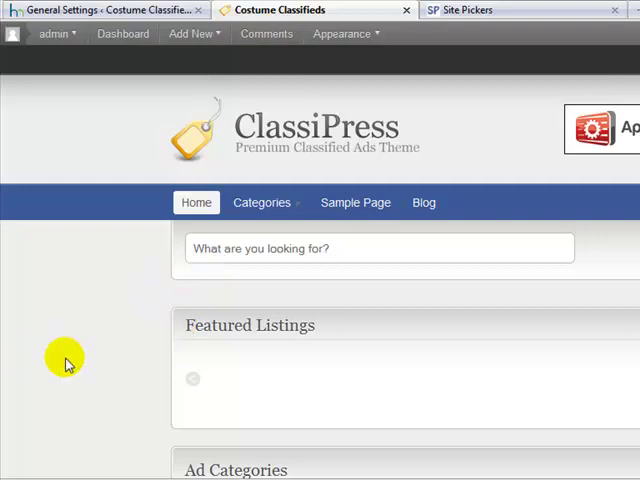
pyautogui.moveTo(108, 312)
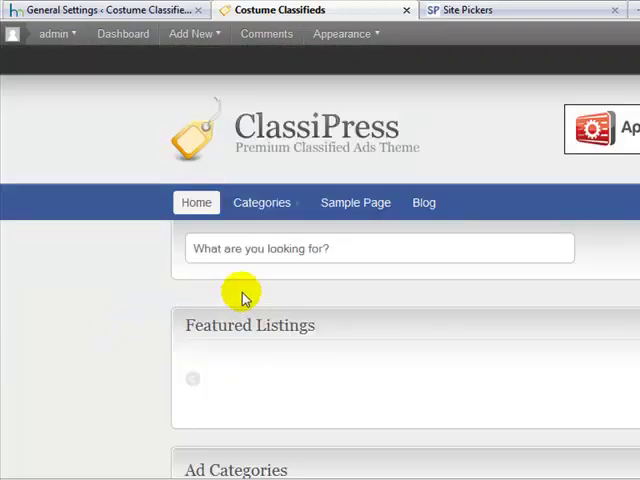
pyautogui.moveTo(156, 104)
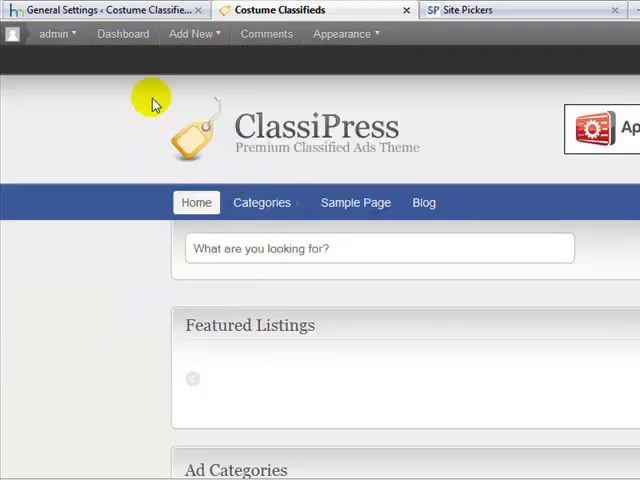
# Review the empty logo, Feedburner, Twitter and Tracking Code fields in General Settings.
pyautogui.click(100, 10)
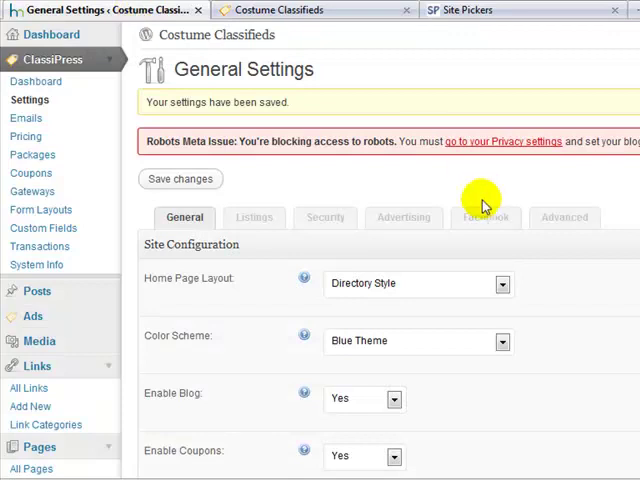
pyautogui.scroll(-3)
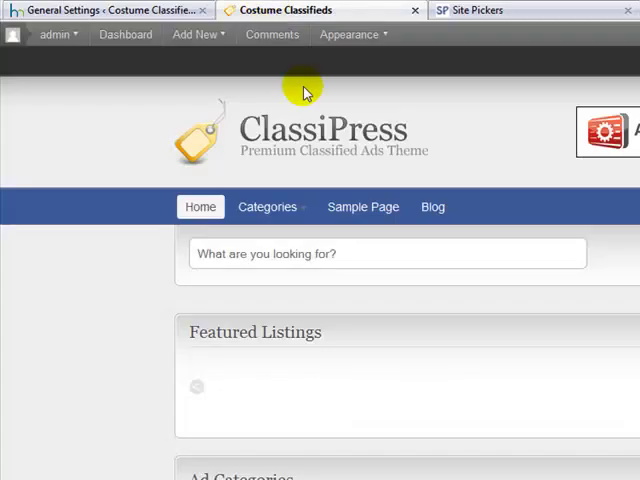
pyautogui.moveTo(404, 184)
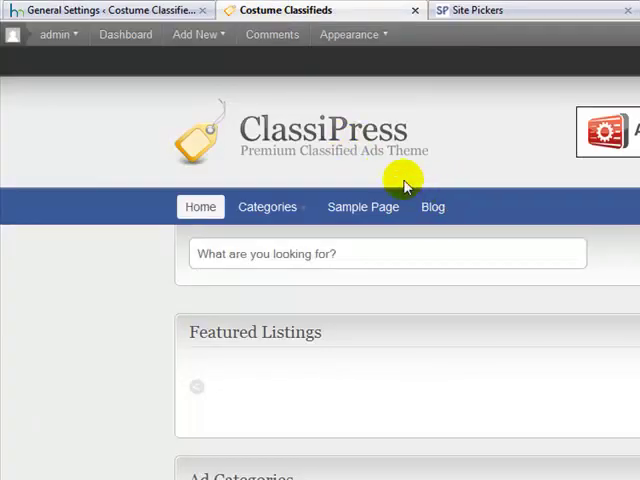
pyautogui.moveTo(438, 164)
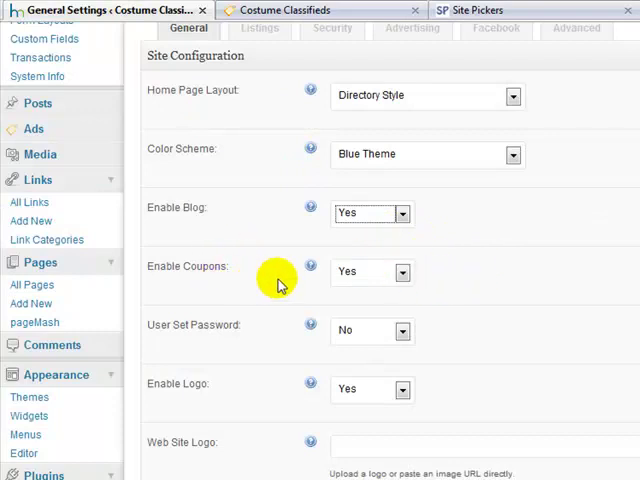
pyautogui.scroll(-3)
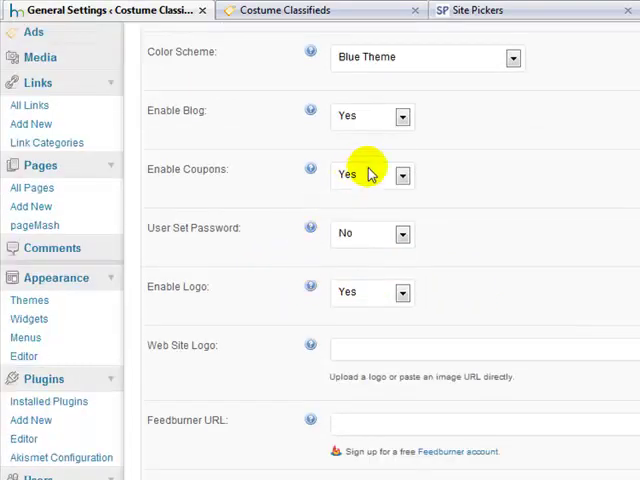
pyautogui.moveTo(412, 272)
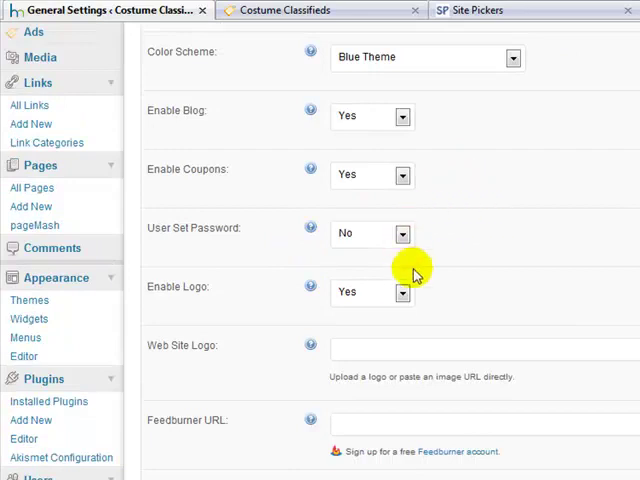
pyautogui.scroll(-3)
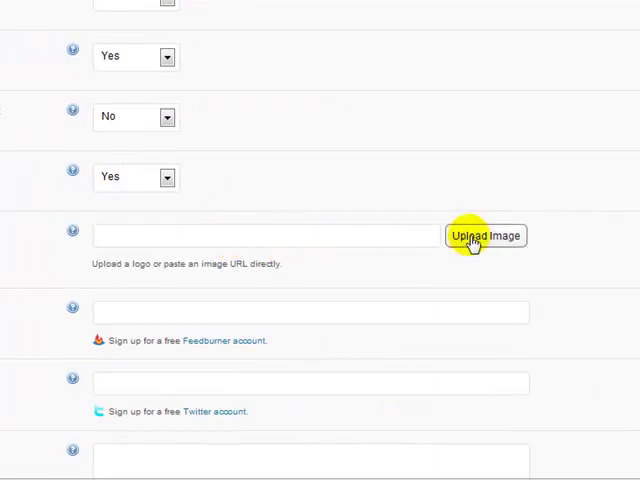
pyautogui.moveTo(328, 232)
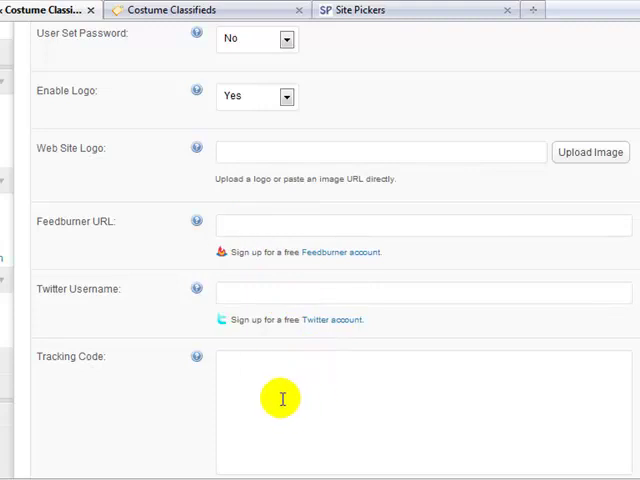
pyautogui.scroll(-3)
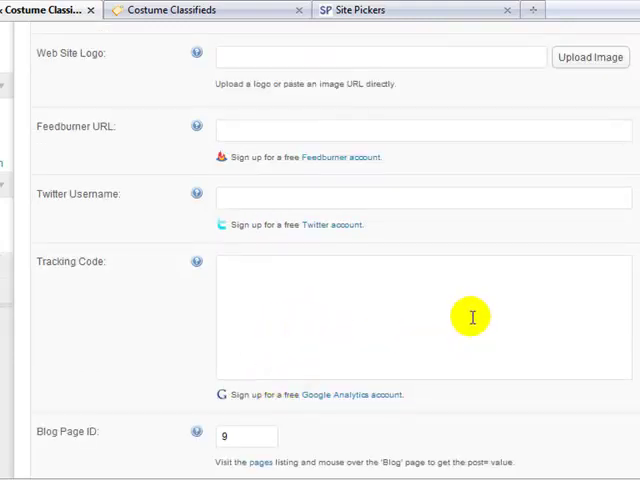
pyautogui.scroll(-3)
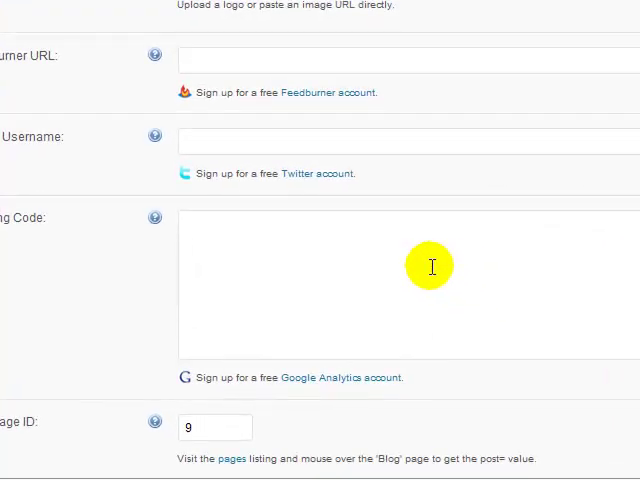
pyautogui.moveTo(216, 256)
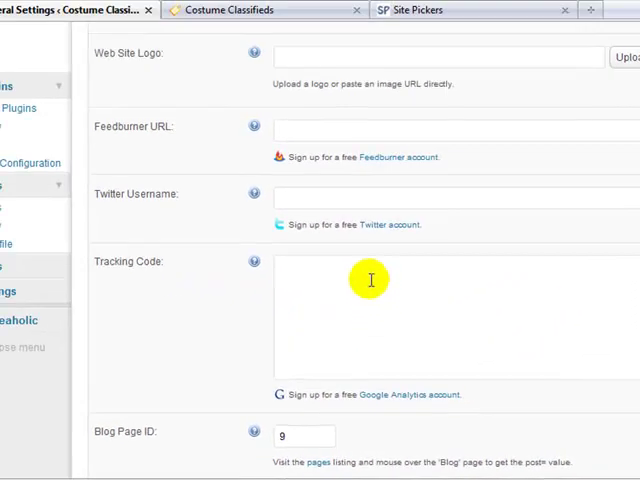
# Complete the Exclude Pages list to read 4,5,6,7,8,11,12 and reach Google Maps Settings.
pyautogui.scroll(-3)
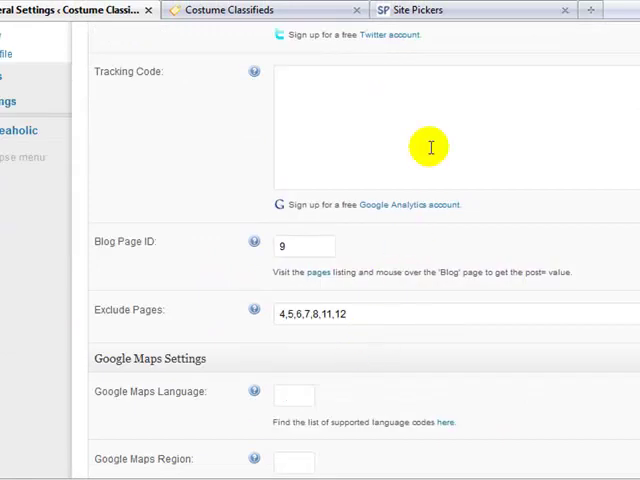
pyautogui.moveTo(408, 262)
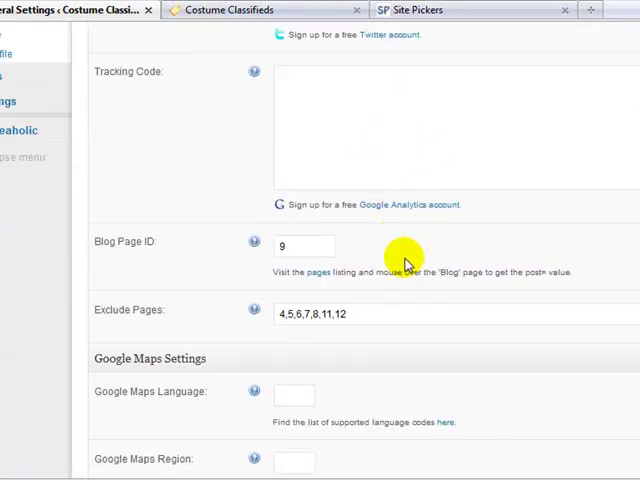
pyautogui.scroll(-3)
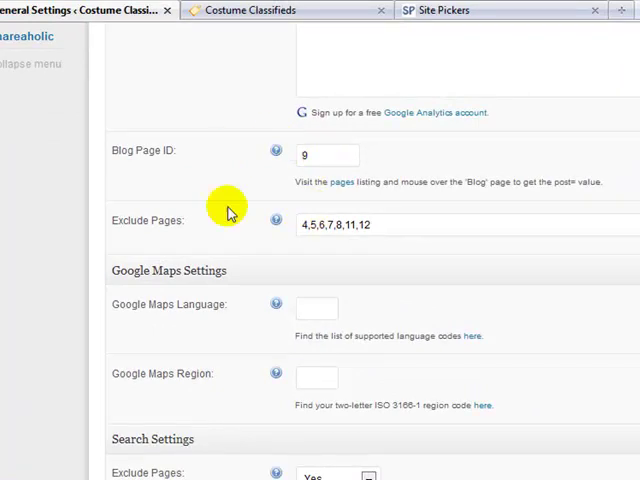
pyautogui.moveTo(378, 218)
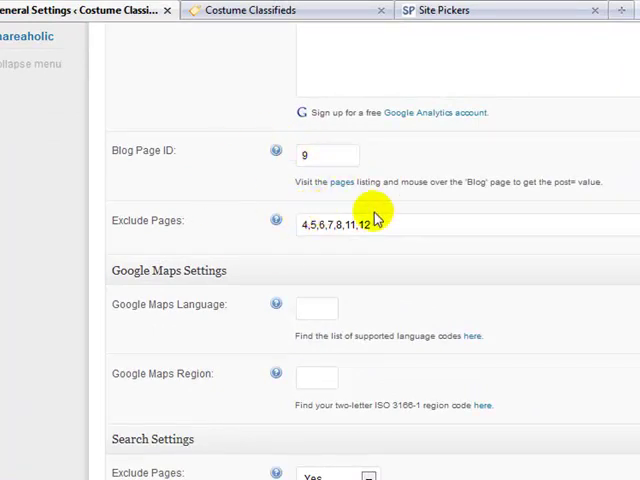
pyautogui.moveTo(382, 252)
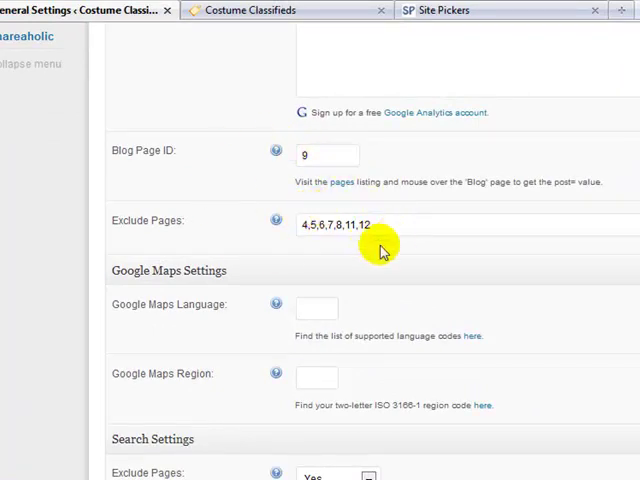
pyautogui.moveTo(344, 156)
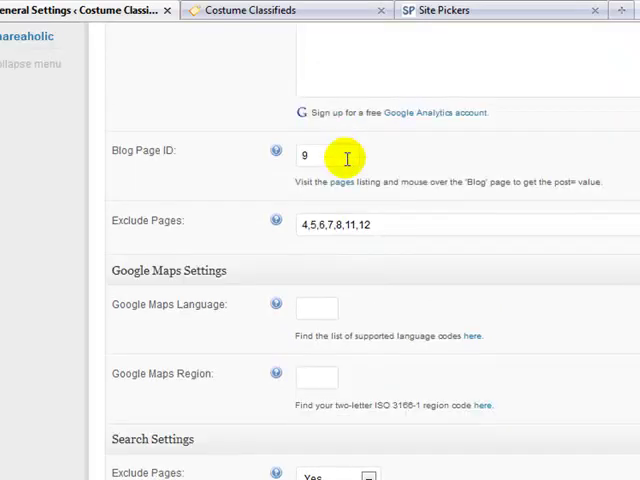
pyautogui.moveTo(330, 208)
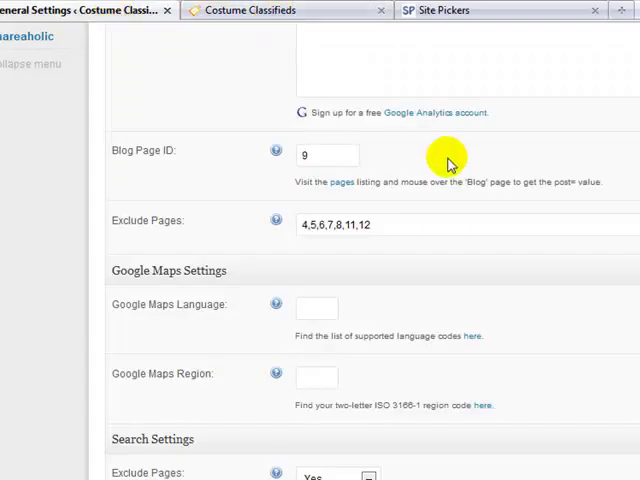
pyautogui.moveTo(350, 144)
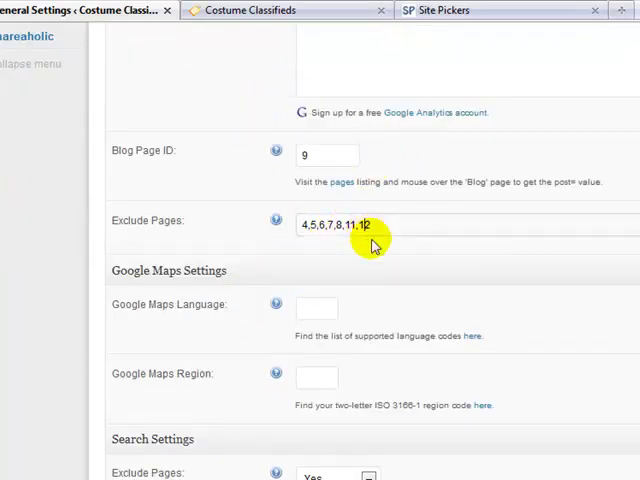
pyautogui.write('2')
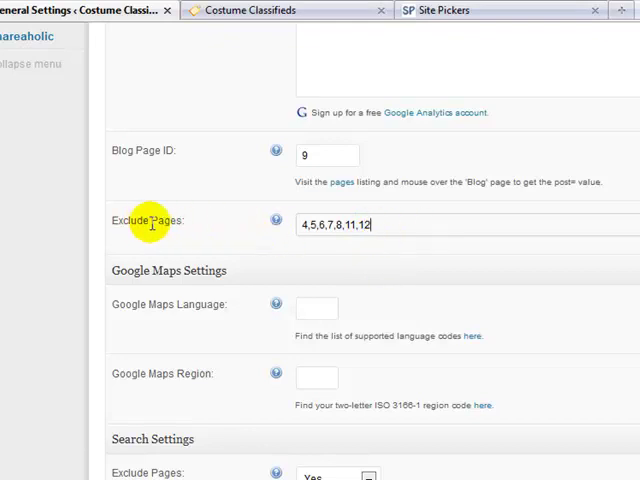
pyautogui.moveTo(352, 224)
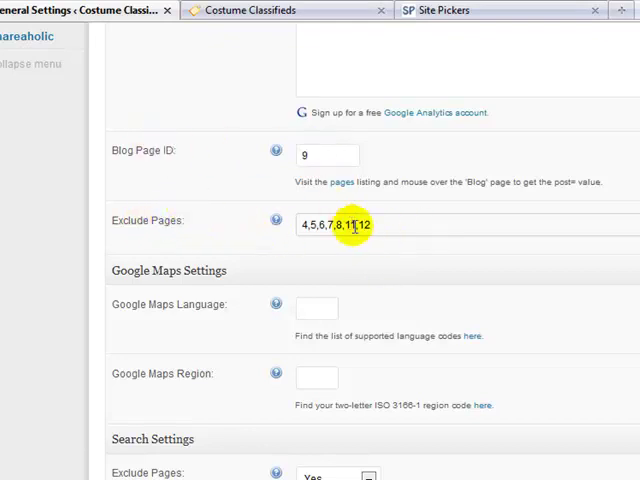
pyautogui.scroll(-3)
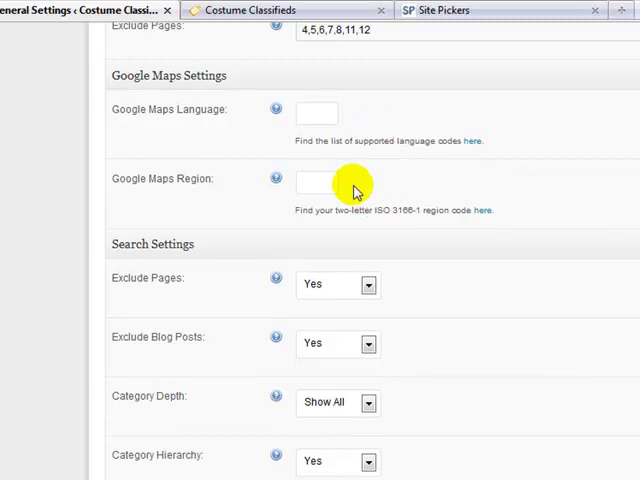
pyautogui.moveTo(344, 166)
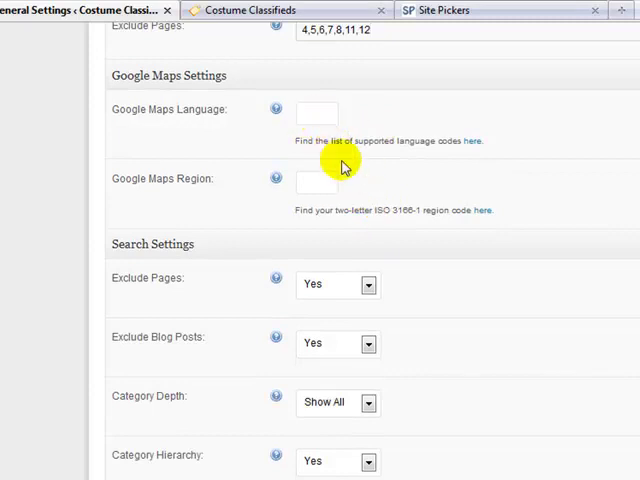
# View 'My First Classified Ad' on the live site with its $250 price, address and map.
pyautogui.click(316, 112)
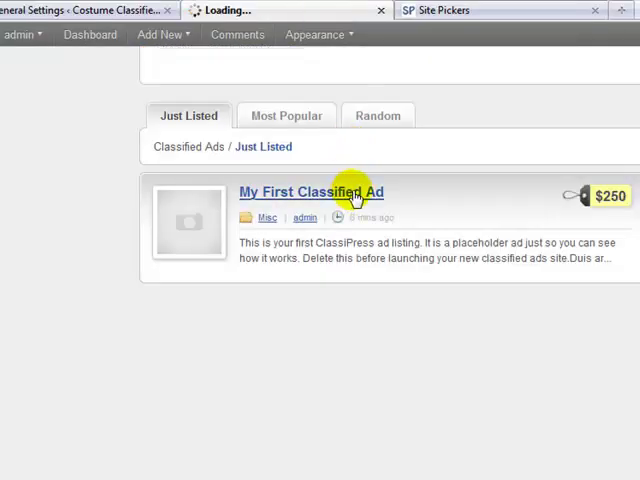
pyautogui.click(312, 192)
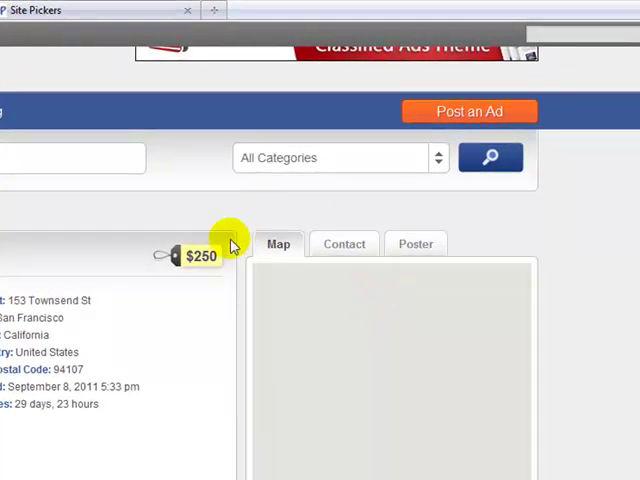
pyautogui.scroll(-3)
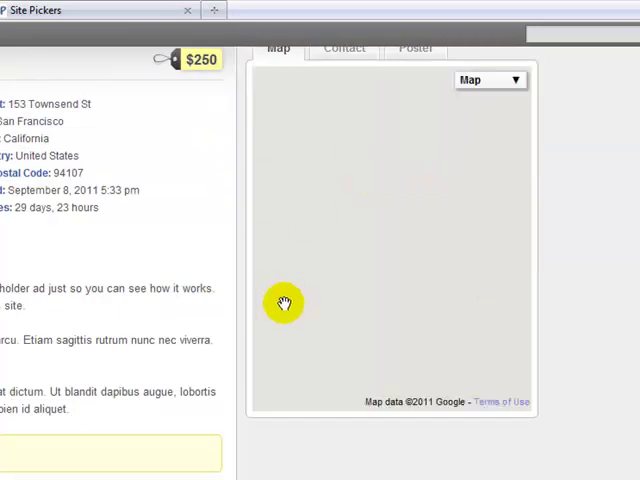
pyautogui.moveTo(288, 184)
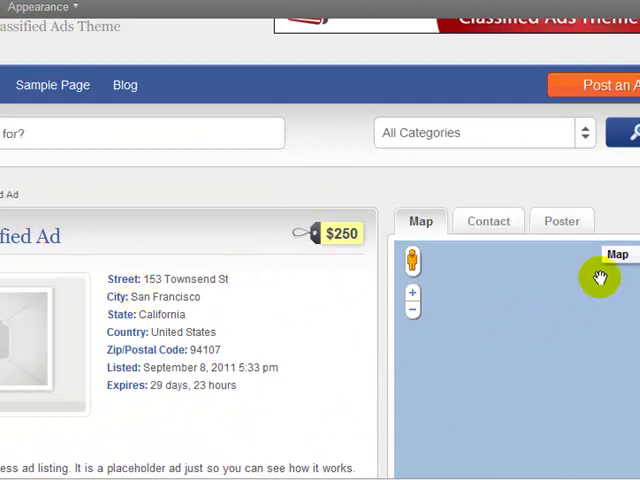
pyautogui.moveTo(558, 288)
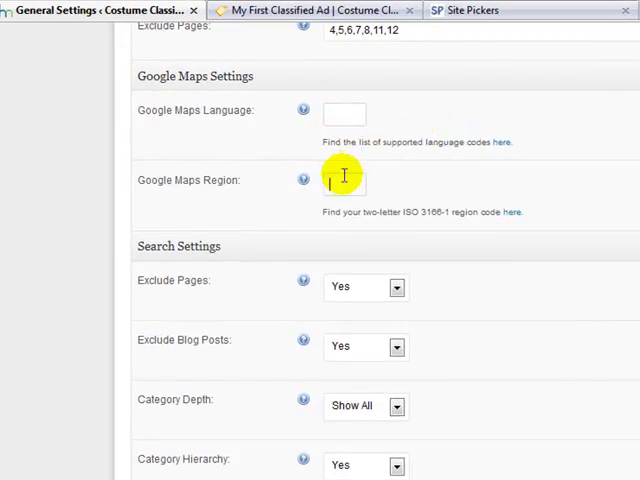
pyautogui.moveTo(404, 192)
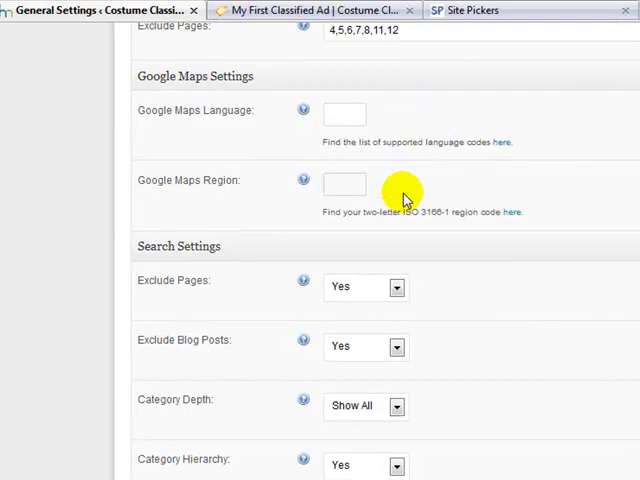
# Set the Google Maps Region to US and review the Search Settings below.
pyautogui.write('US')
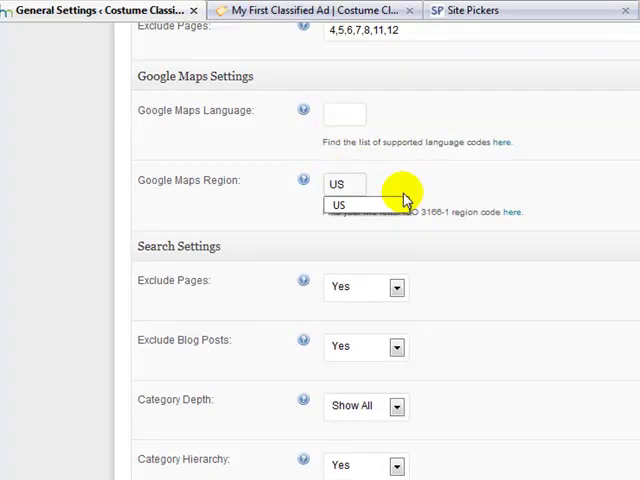
pyautogui.click(340, 204)
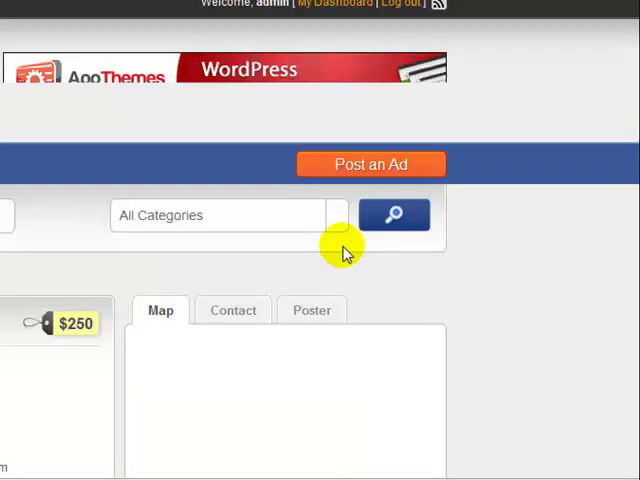
pyautogui.scroll(-3)
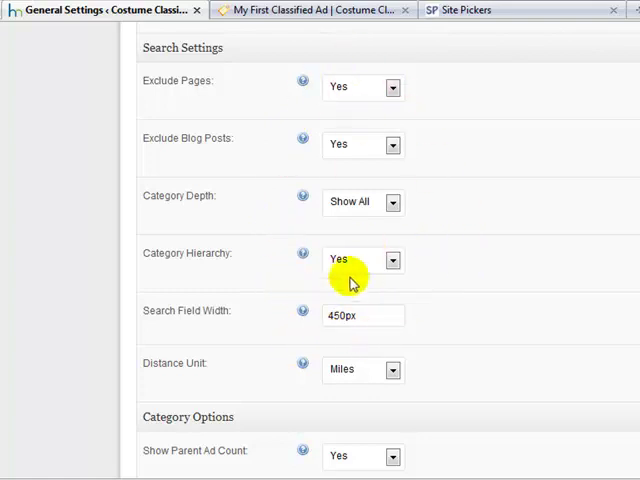
# Review Search, Category Options and Classified Ads Messages, then save the General settings.
pyautogui.scroll(-3)
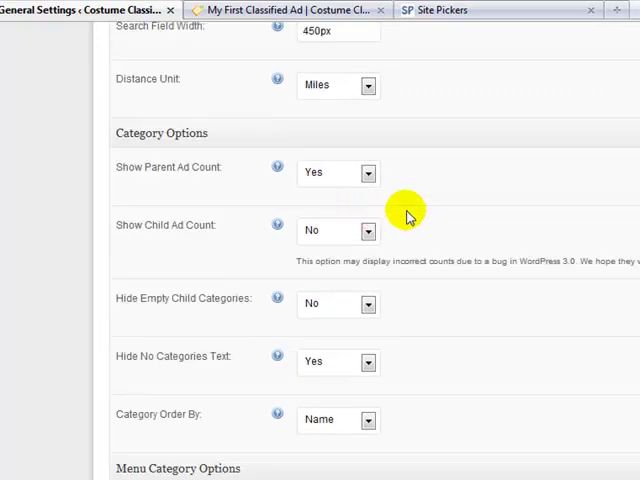
pyautogui.moveTo(190, 204)
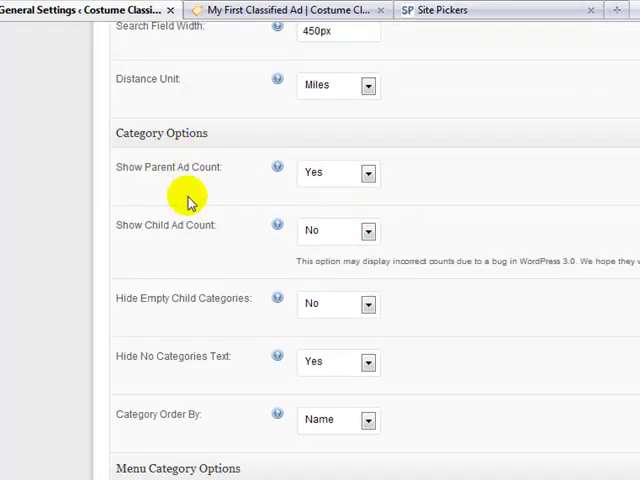
pyautogui.moveTo(336, 188)
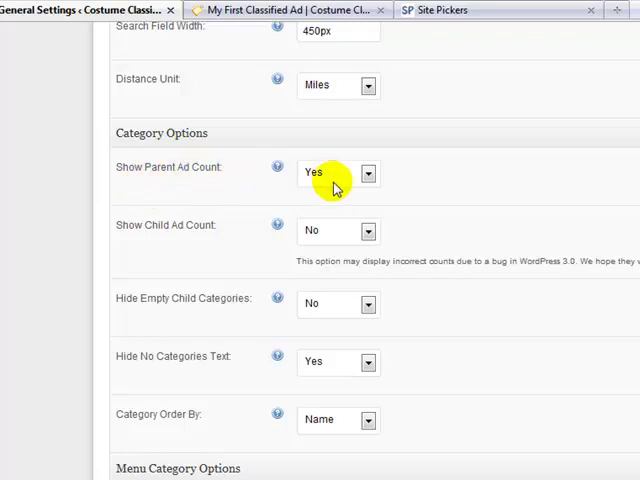
pyautogui.moveTo(352, 224)
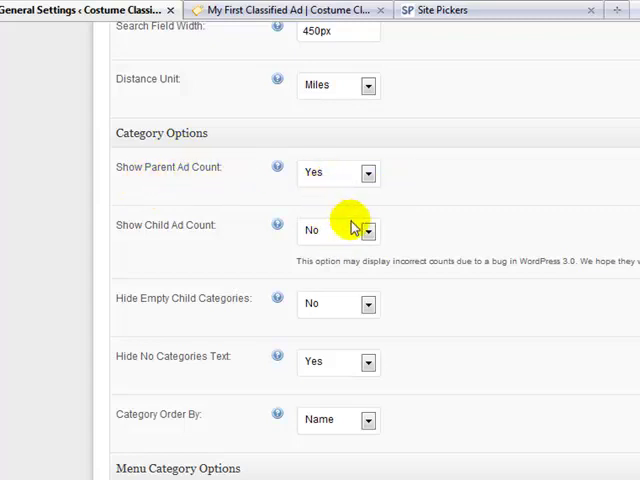
pyautogui.scroll(-3)
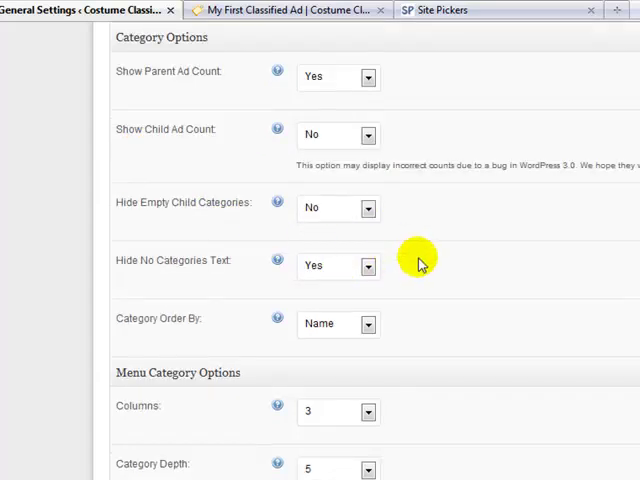
pyautogui.moveTo(222, 216)
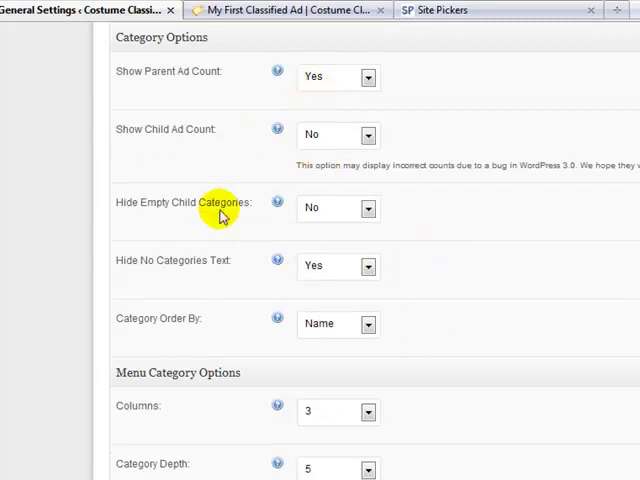
pyautogui.moveTo(256, 184)
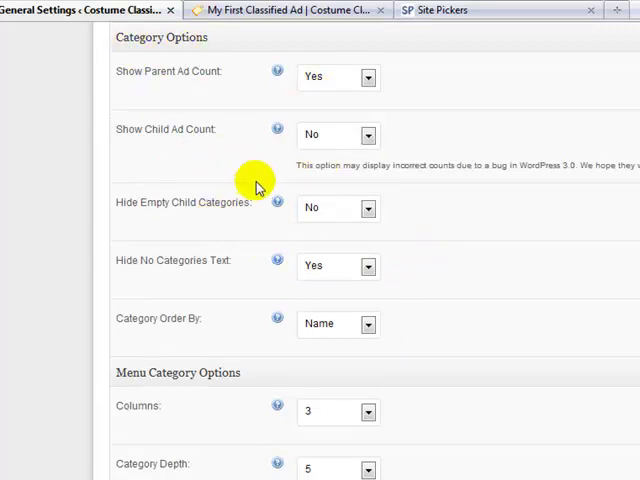
pyautogui.scroll(-3)
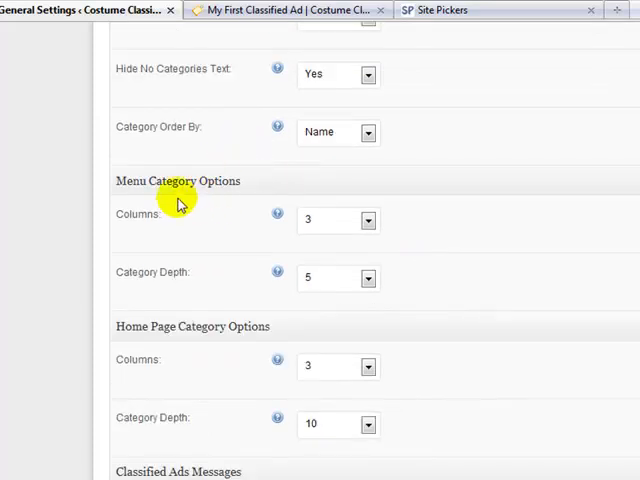
pyautogui.scroll(-3)
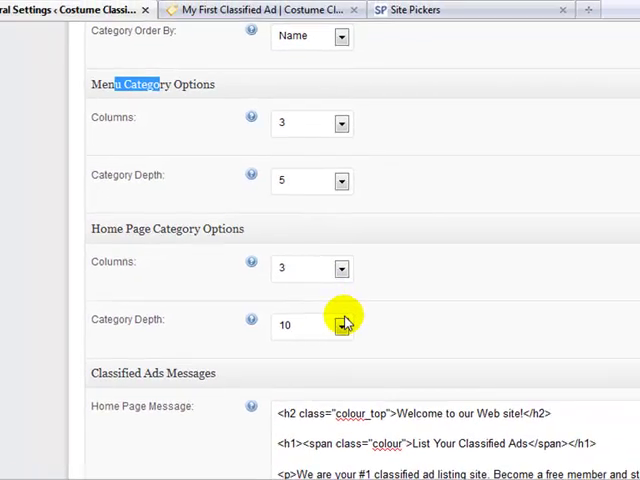
pyautogui.scroll(-3)
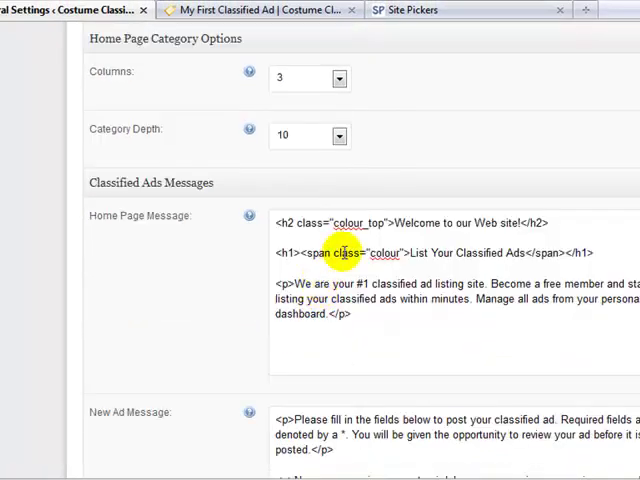
pyautogui.scroll(-3)
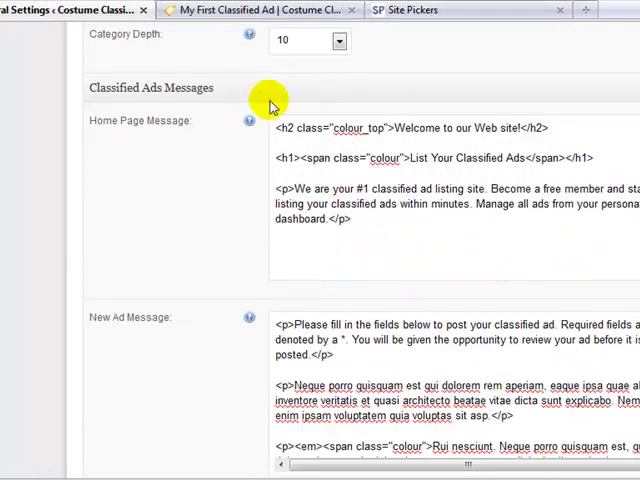
pyautogui.scroll(-3)
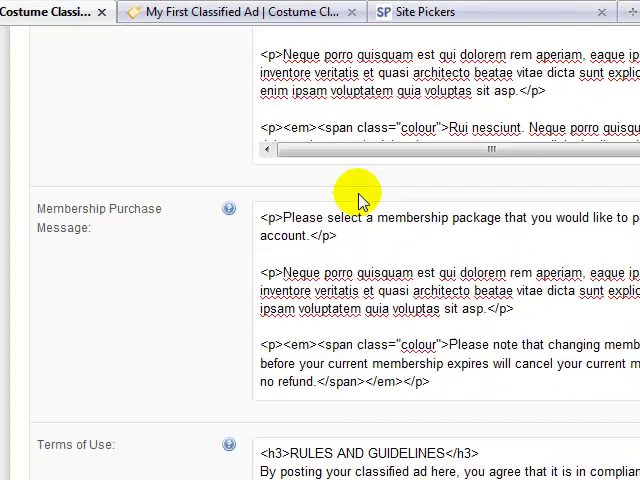
pyautogui.click(172, 384)
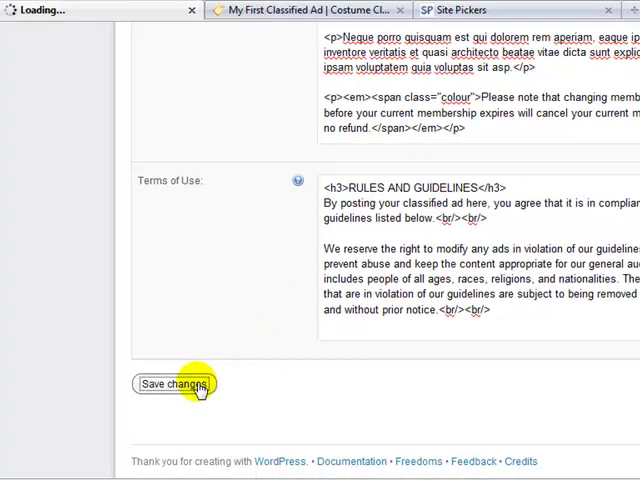
# Reload the saved General Settings, confirming Directory Style layout and Blue Theme remain.
pyautogui.click(172, 384)
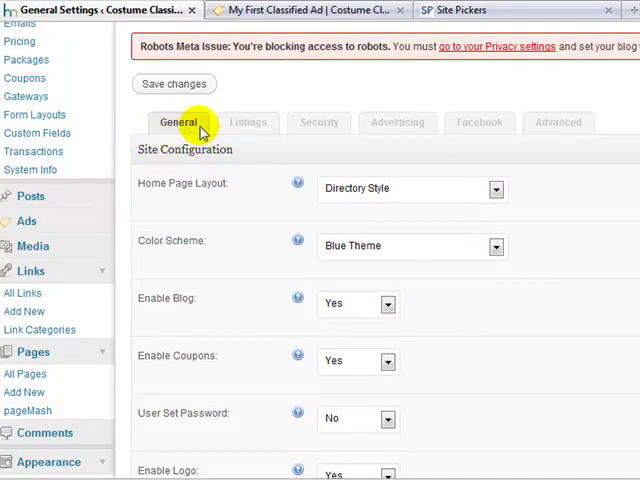
pyautogui.scroll(-3)
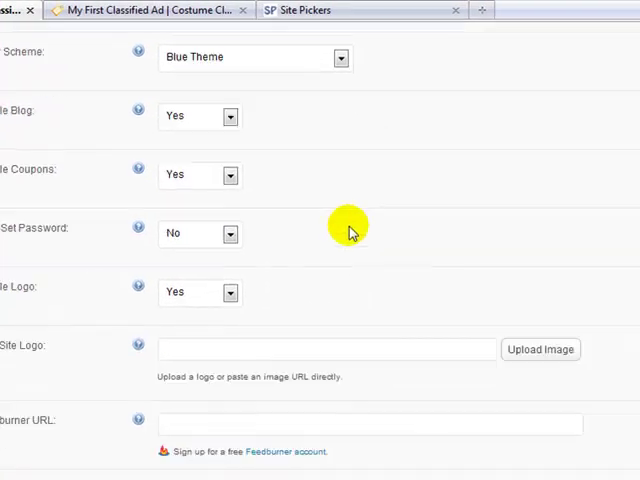
pyautogui.scroll(-3)
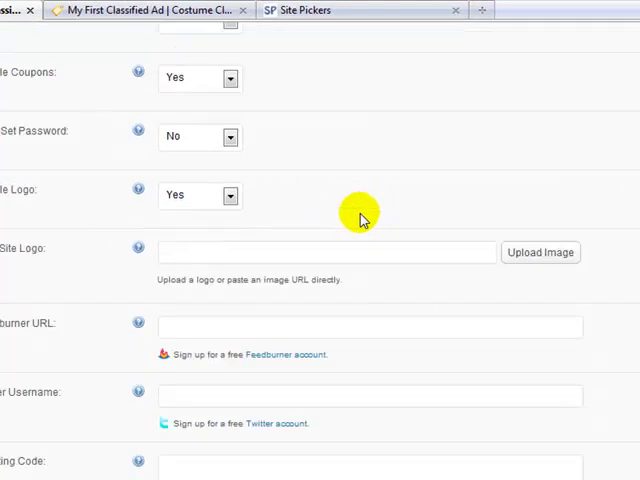
pyautogui.scroll(-3)
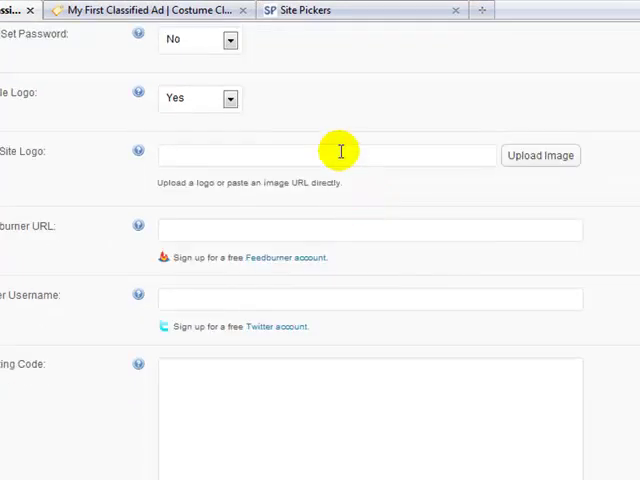
pyautogui.moveTo(352, 156)
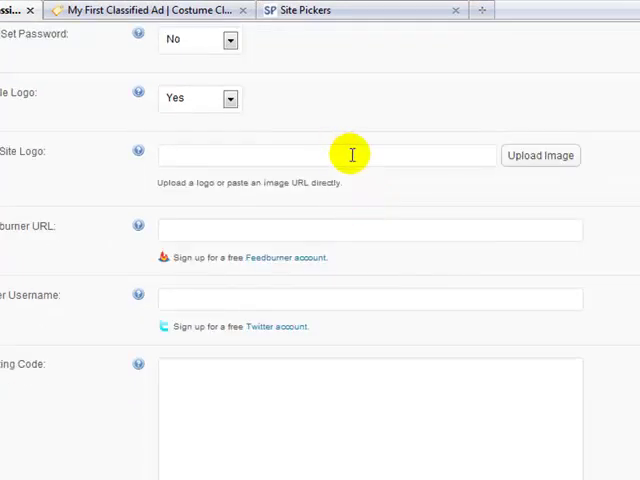
pyautogui.moveTo(332, 298)
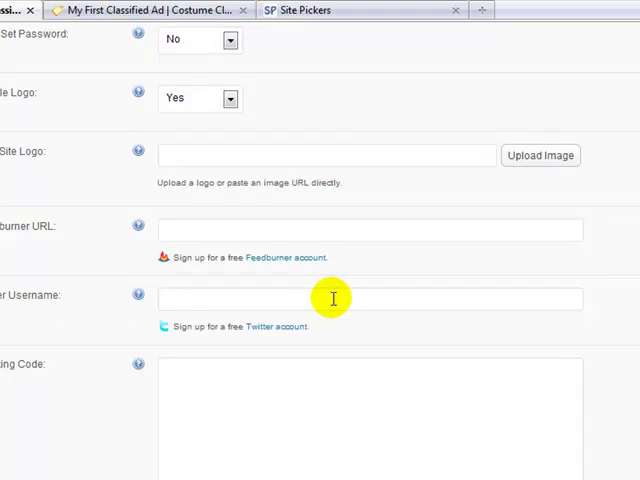
pyautogui.moveTo(266, 300)
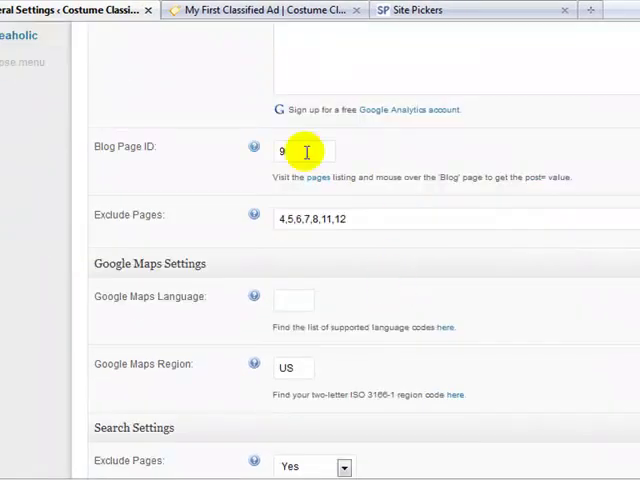
pyautogui.scroll(-3)
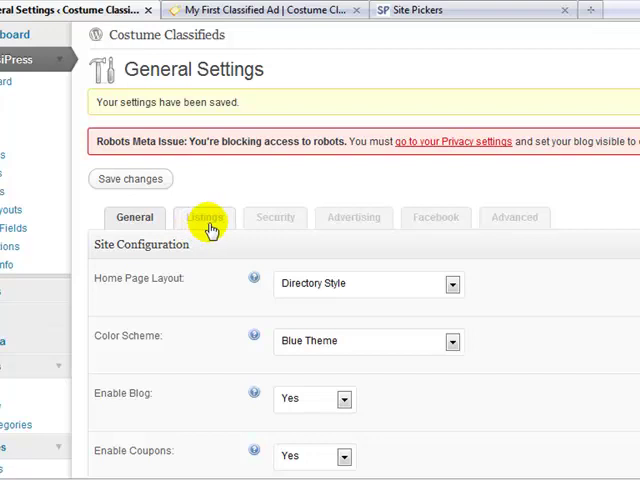
# Review the Listings ad configuration and check an ad's Contact tab on the front end.
pyautogui.click(204, 216)
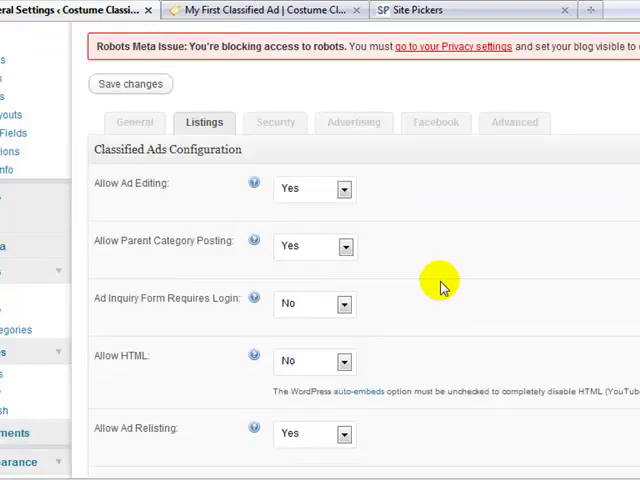
pyautogui.scroll(-3)
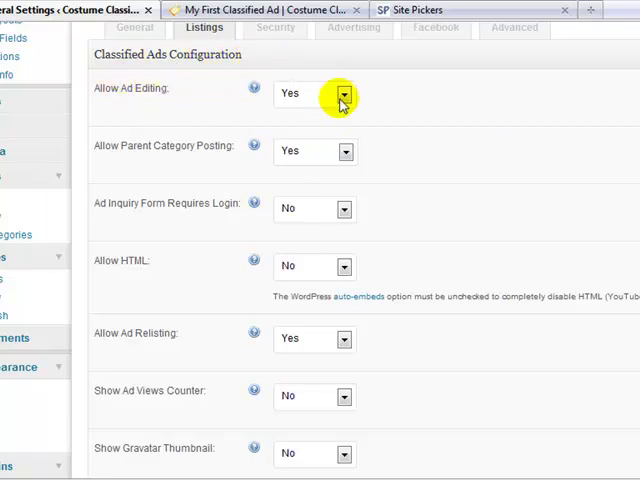
pyautogui.moveTo(364, 136)
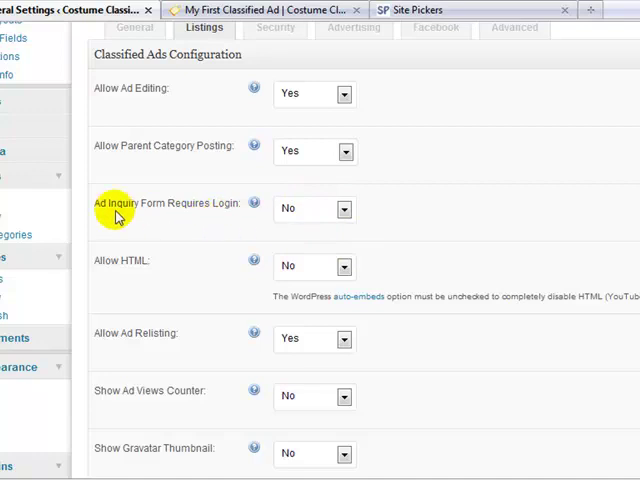
pyautogui.moveTo(276, 218)
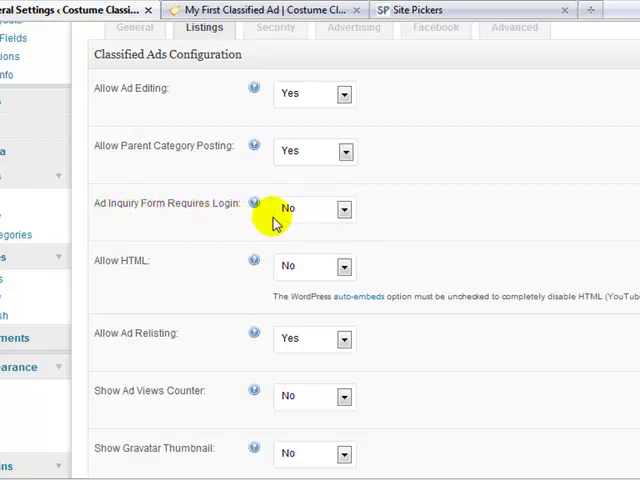
pyautogui.click(258, 10)
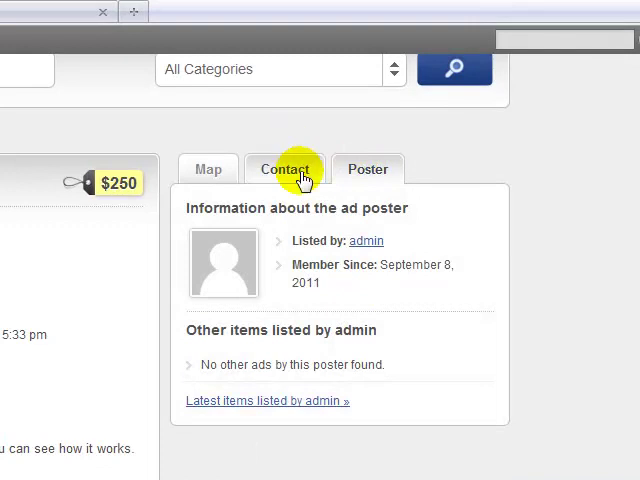
pyautogui.click(284, 168)
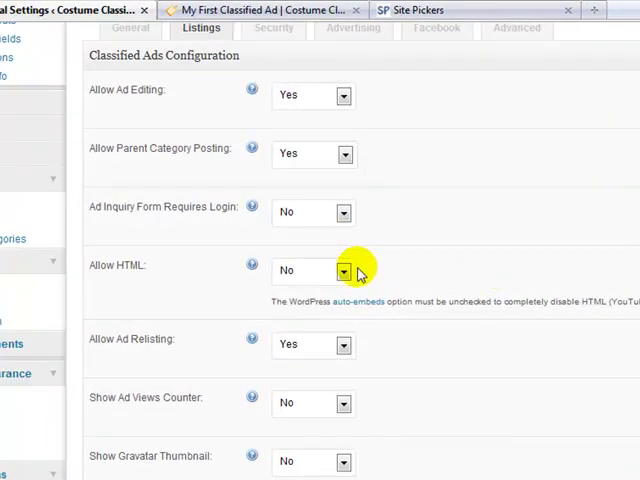
pyautogui.moveTo(184, 246)
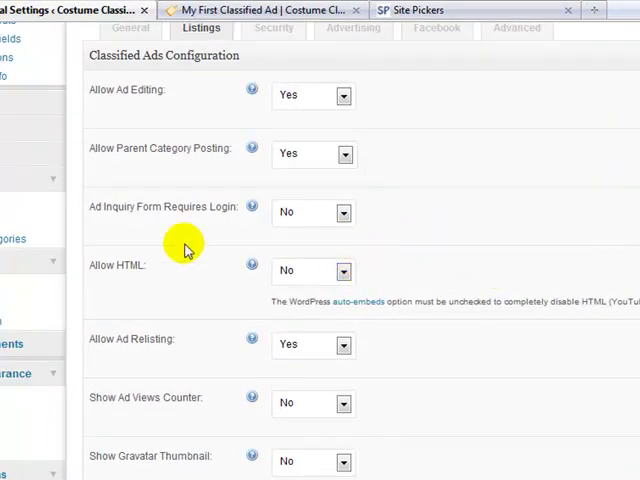
pyautogui.scroll(-3)
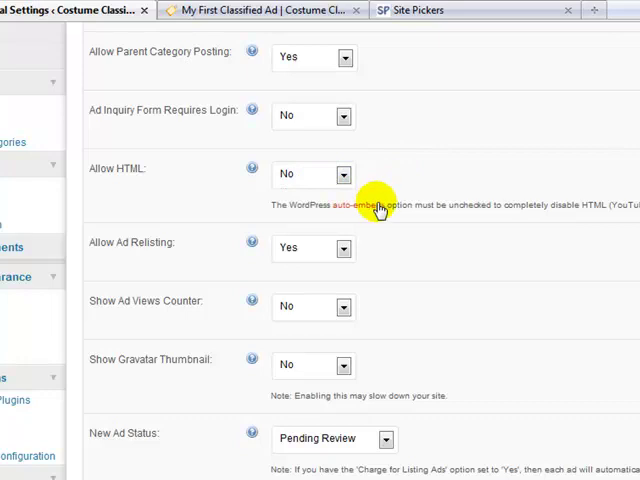
# Turn on Show Ad Views Counter and Show Gravatar Thumbnail.
pyautogui.scroll(-3)
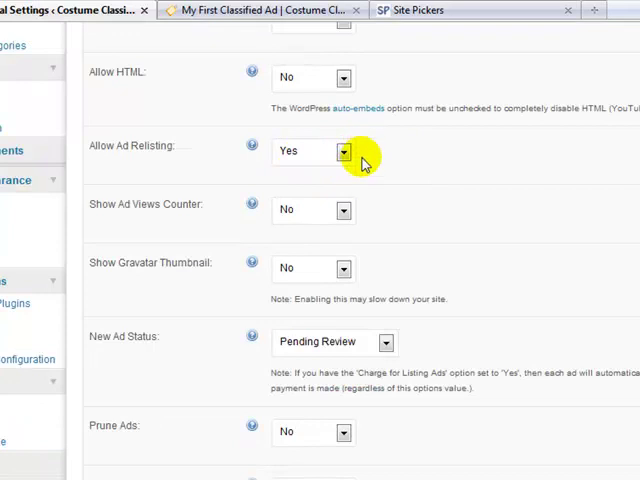
pyautogui.moveTo(344, 218)
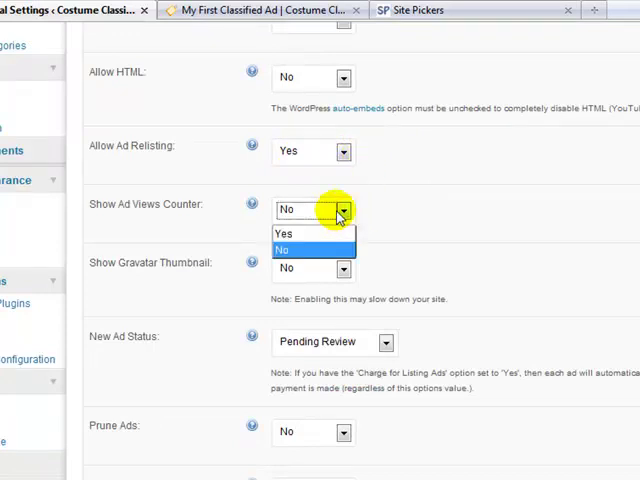
pyautogui.click(284, 232)
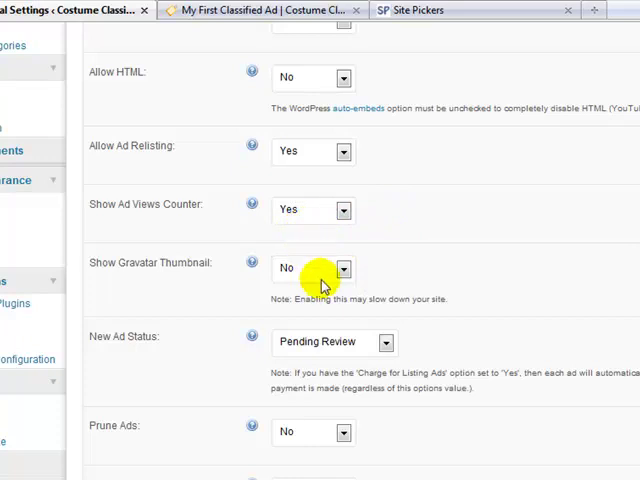
pyautogui.moveTo(318, 272)
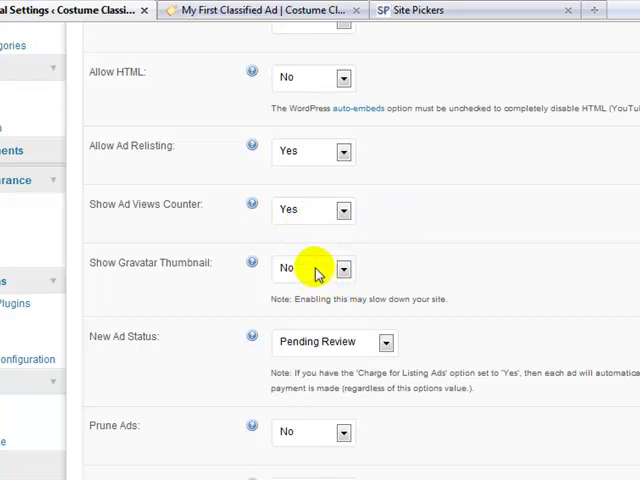
pyautogui.click(312, 268)
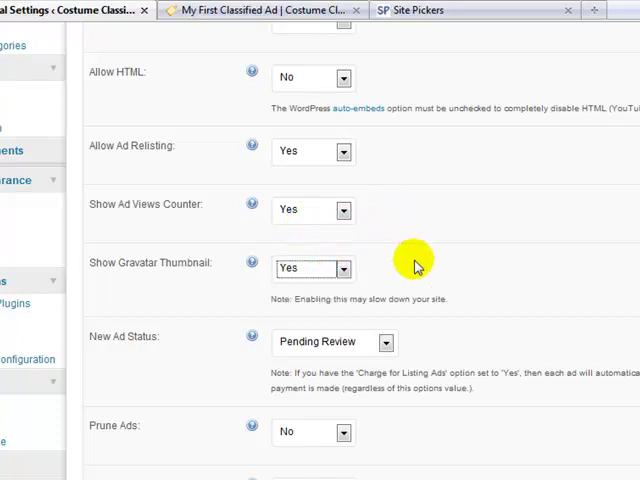
pyautogui.scroll(-3)
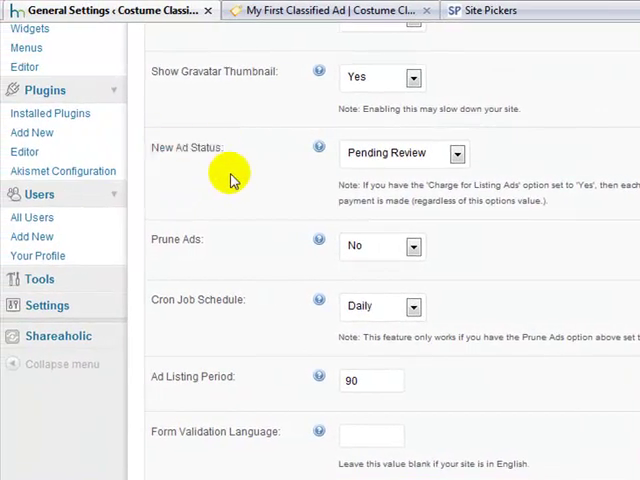
# Set the New Ad Status for newly posted ads.
pyautogui.doubleClick(188, 148)
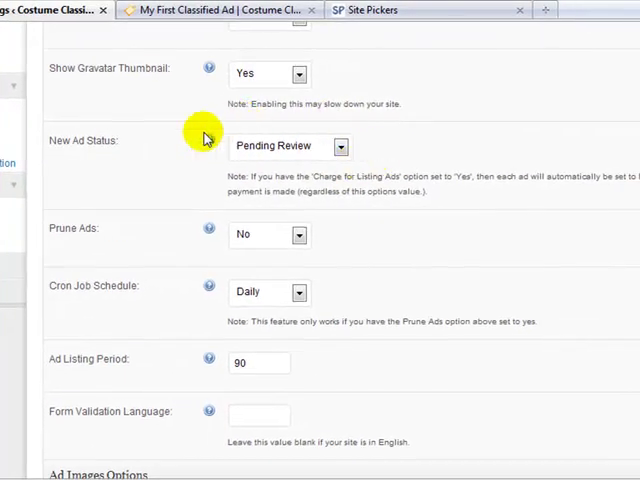
pyautogui.click(288, 146)
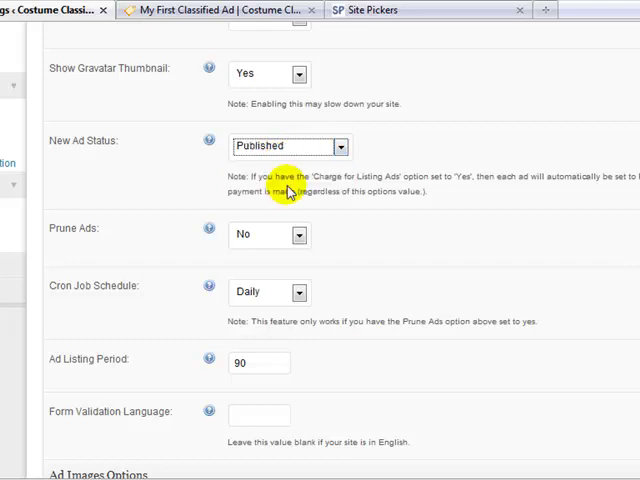
pyautogui.moveTo(352, 172)
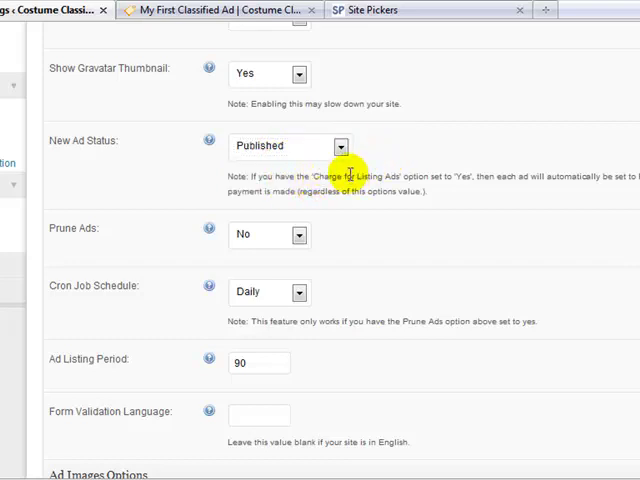
pyautogui.click(288, 146)
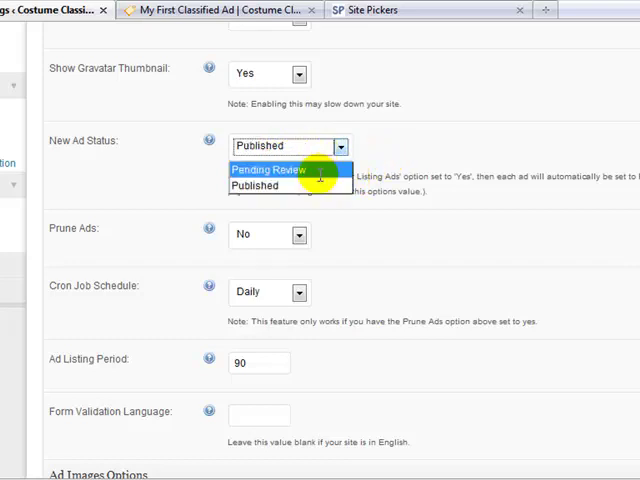
pyautogui.click(260, 168)
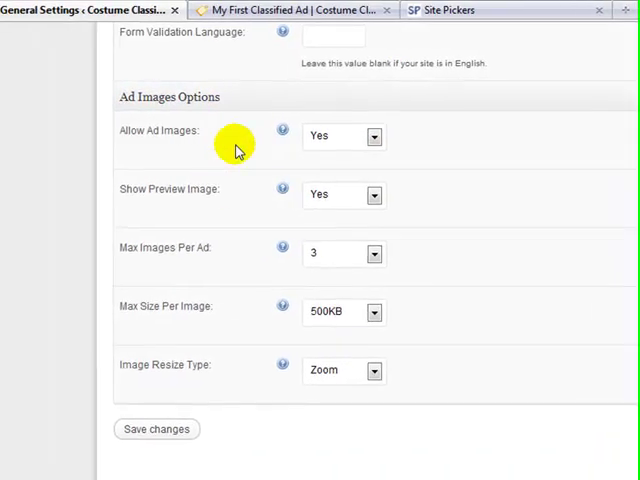
pyautogui.moveTo(304, 164)
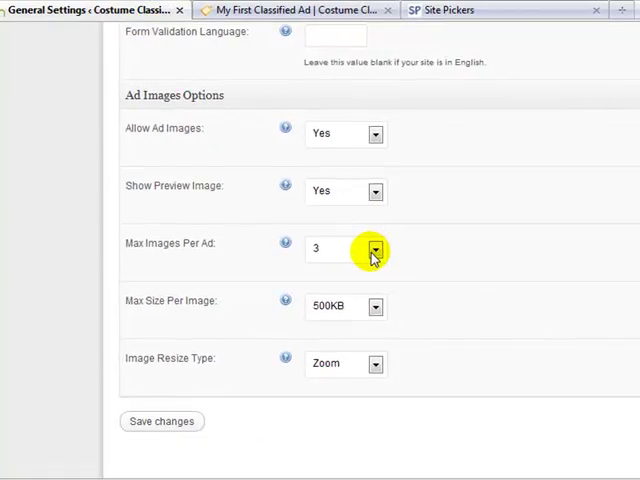
# Allow 3 images per ad and limit each image to 250 KB.
pyautogui.click(374, 250)
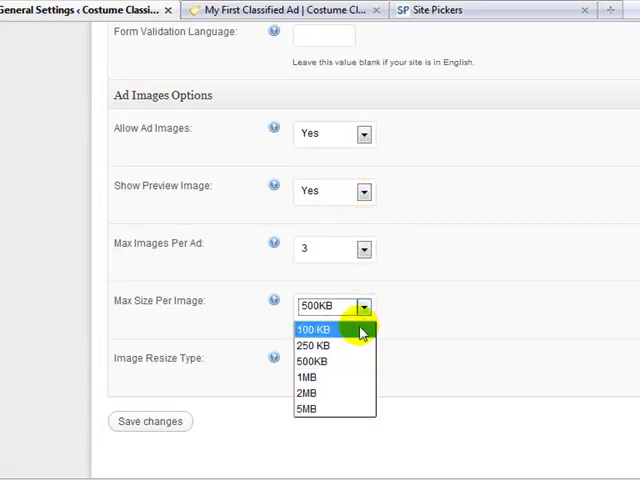
pyautogui.click(316, 344)
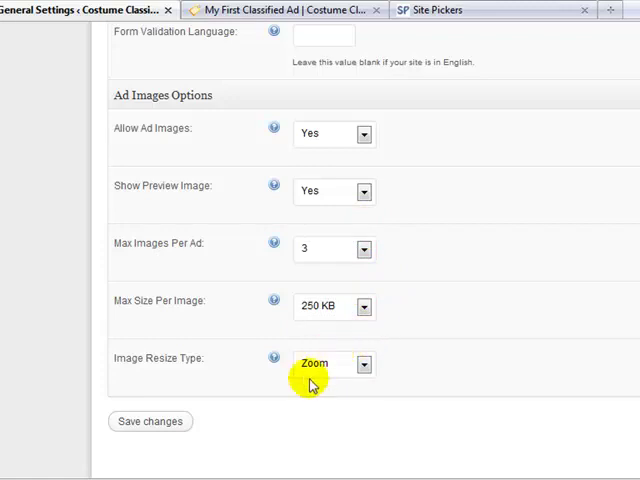